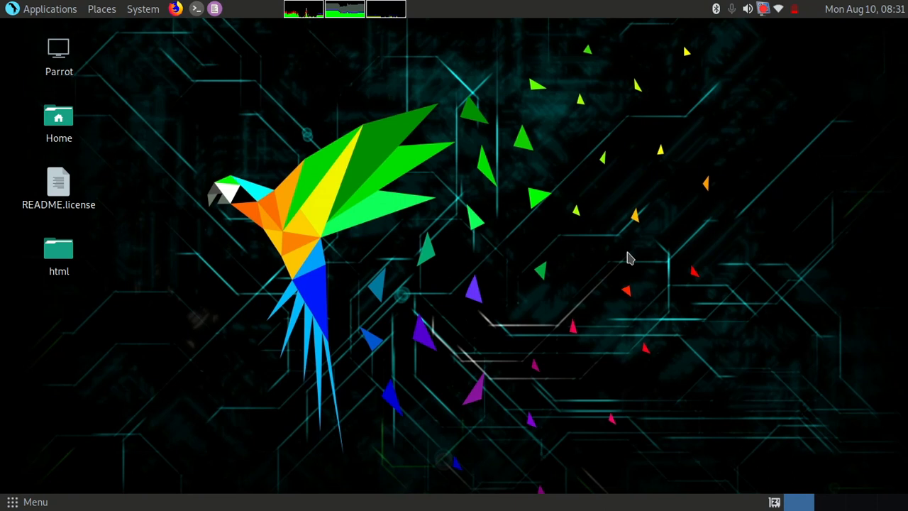
mouse_move(97, 7)
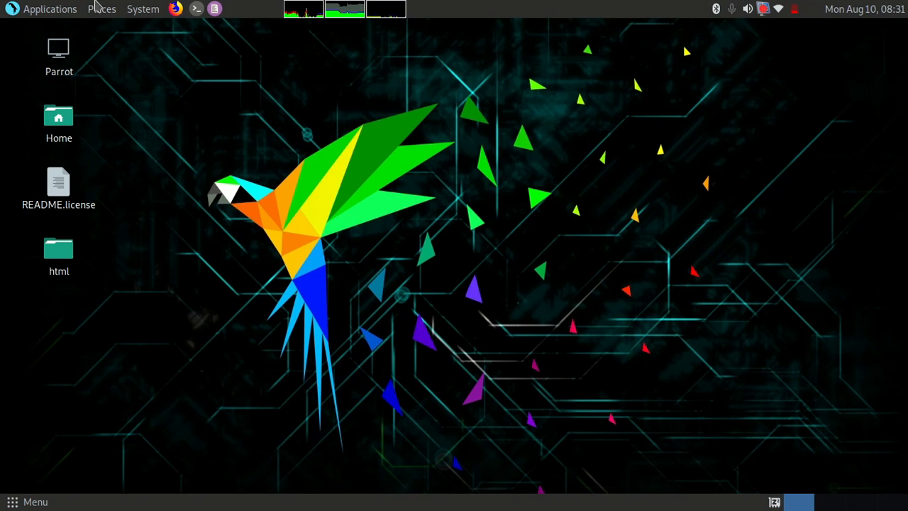
mouse_move(263, 163)
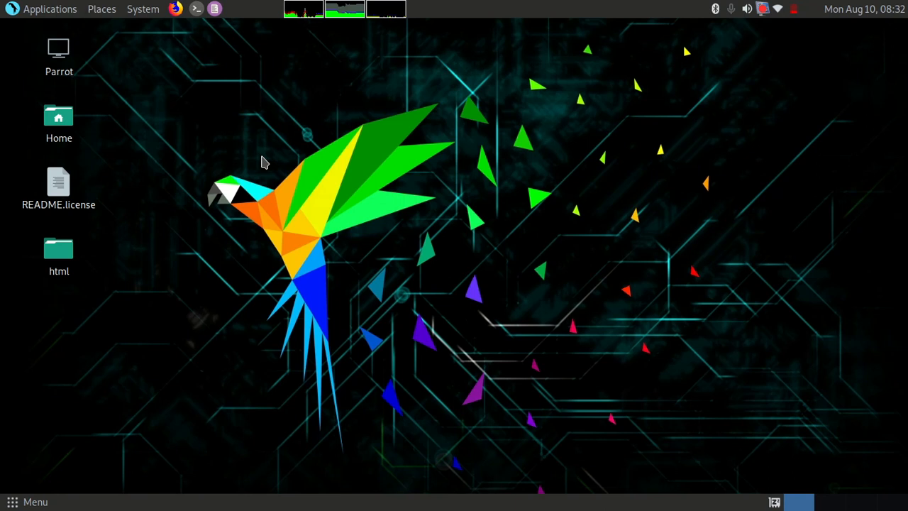
mouse_move(45, 20)
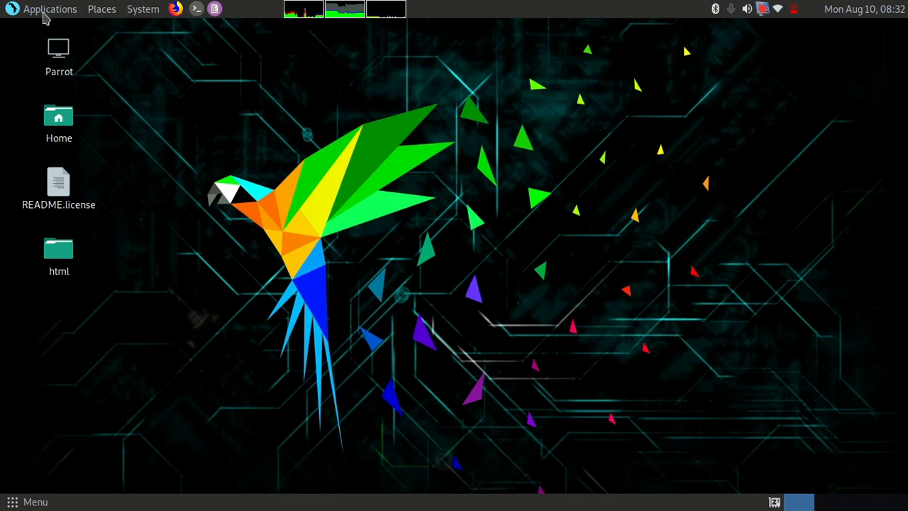
Start Chromium Web Browser from the Parrot OS Applications > Internet menu
click(50, 8)
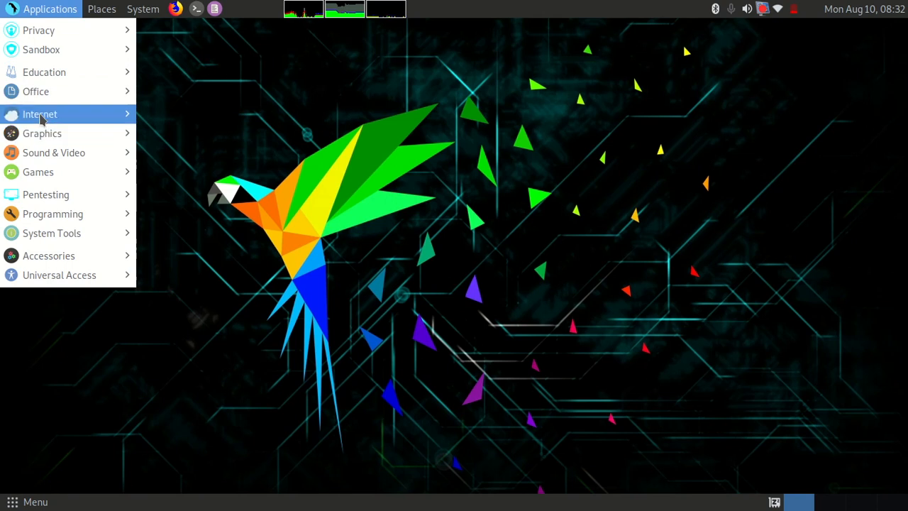
click(40, 113)
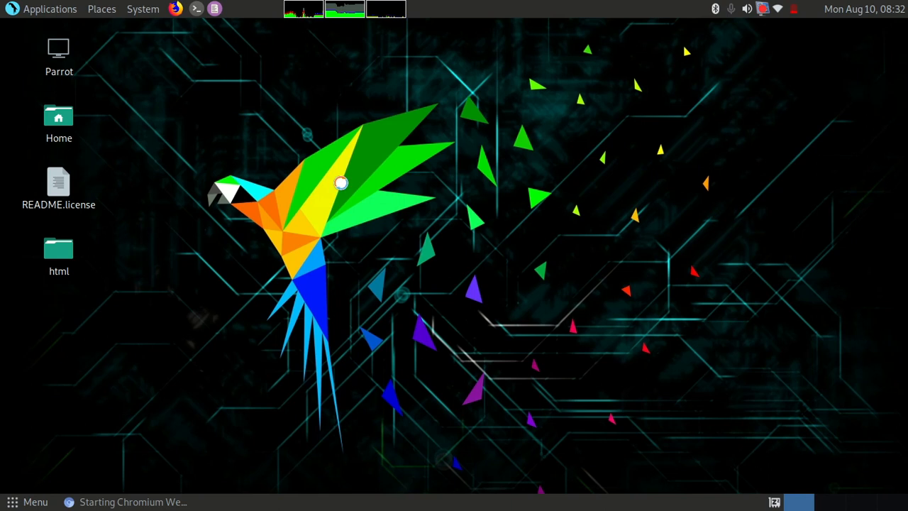
Search 'jquery', reach jquery.com's download of uncompressed jQuery 3.5.1, then close the browser
text(jquery&oq=jquery&aqs=chrome.0.69i59j69i60l2.2666j0j7&sourceid=chrome&ie=UTF-8)
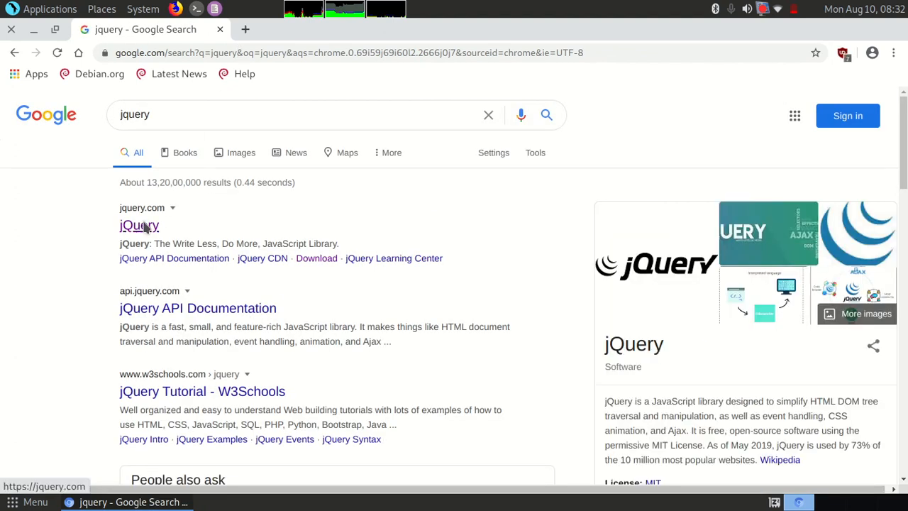
click(139, 224)
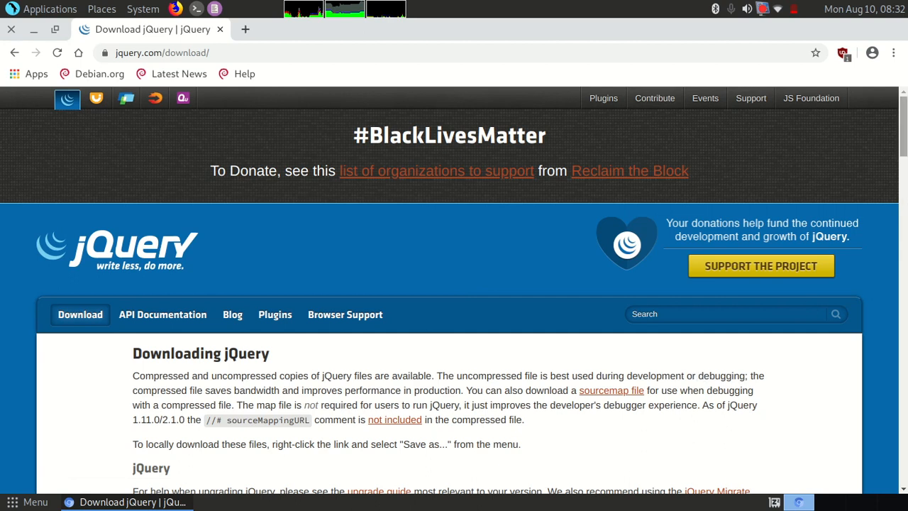
scroll(down, 3)
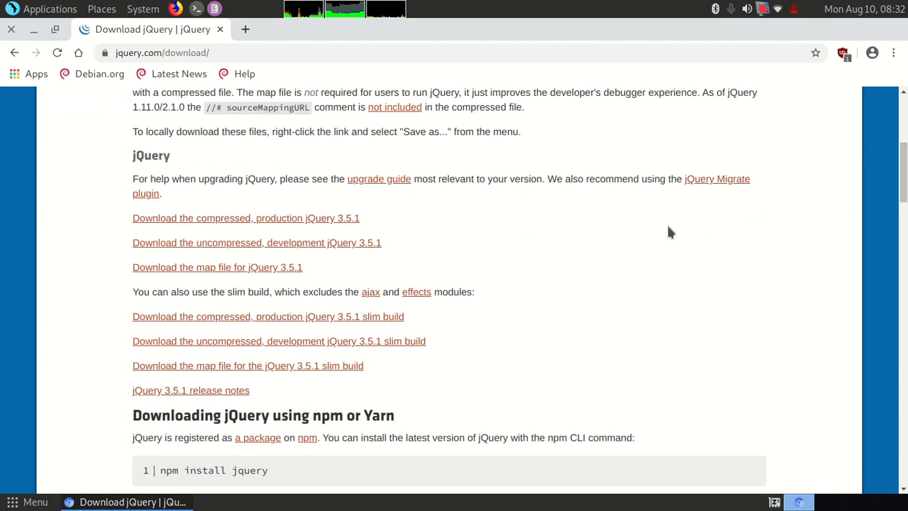
mouse_move(96, 216)
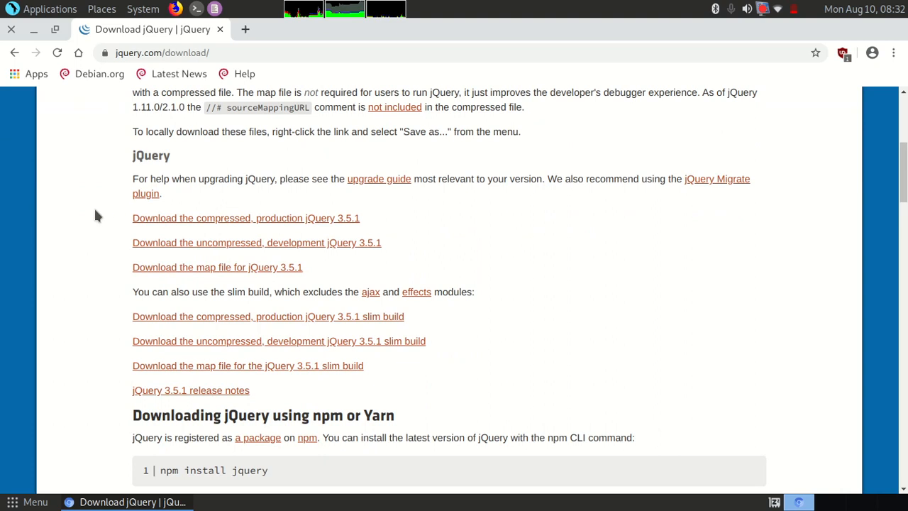
mouse_move(246, 219)
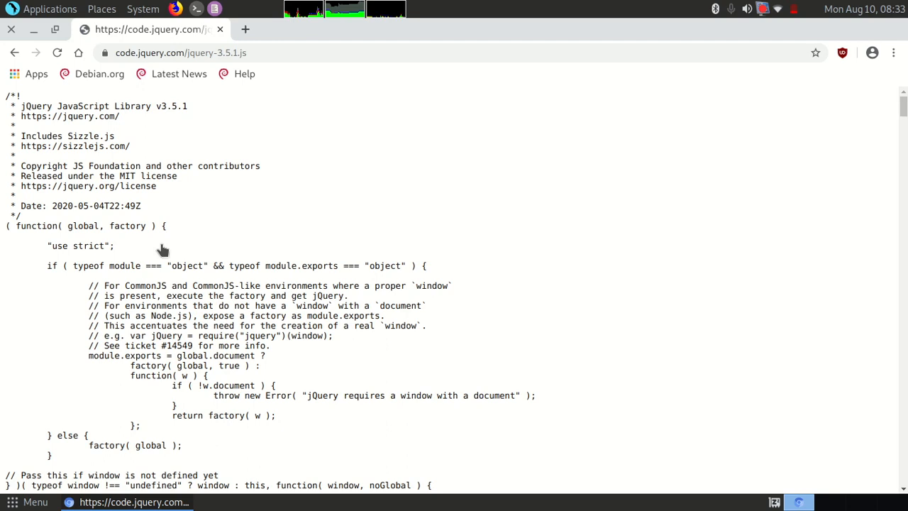
right_click(164, 250)
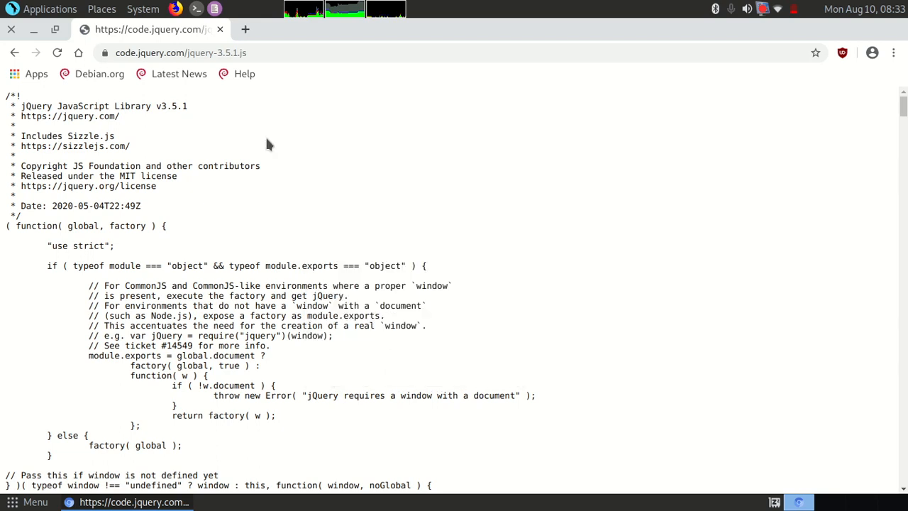
click(11, 28)
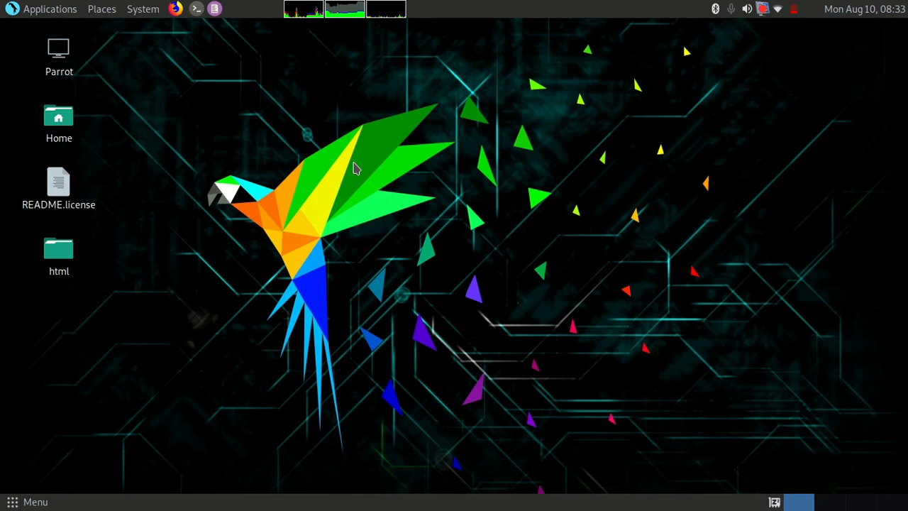
double_click(60, 255)
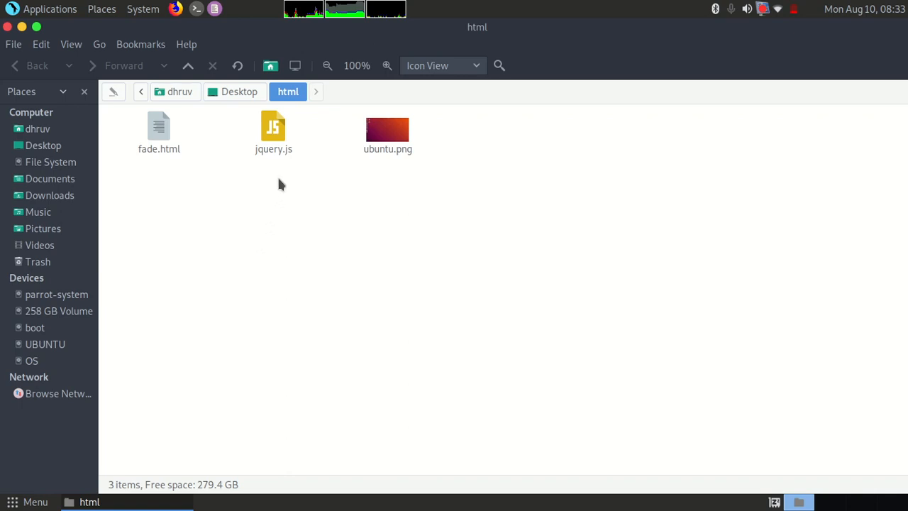
click(272, 130)
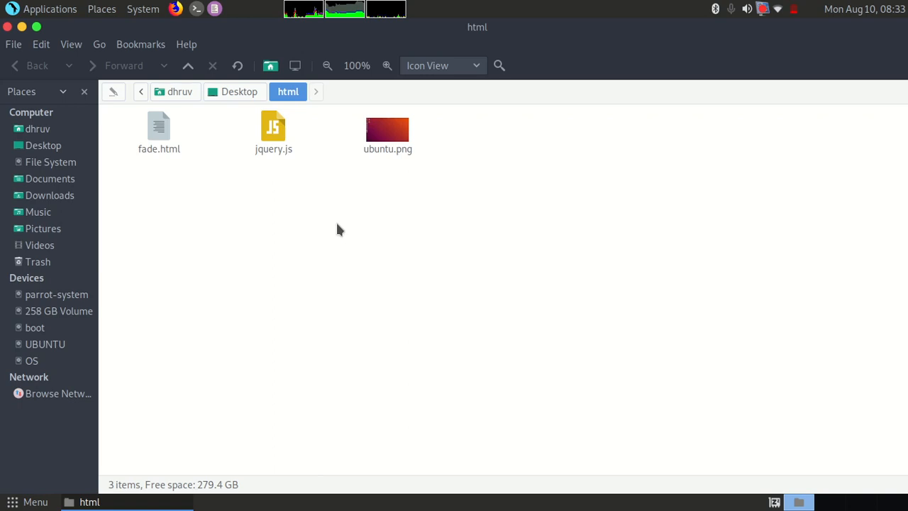
click(159, 130)
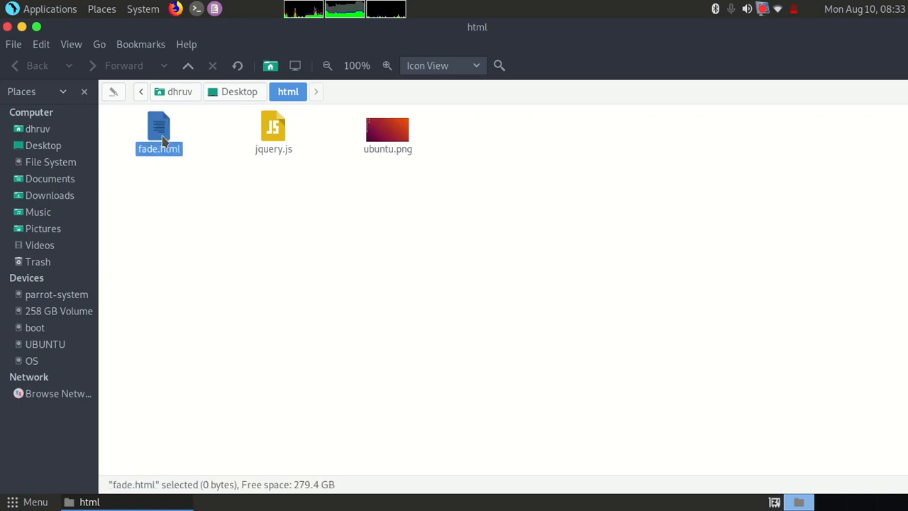
mouse_move(196, 145)
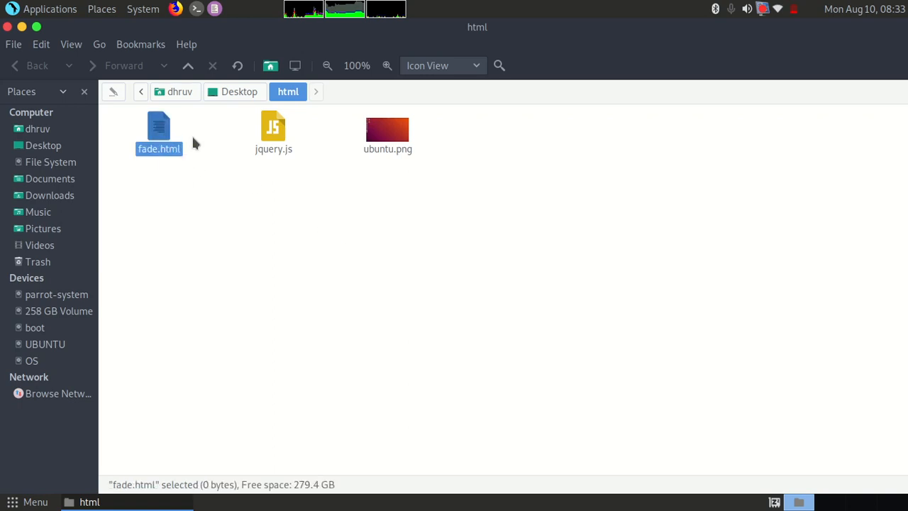
click(387, 130)
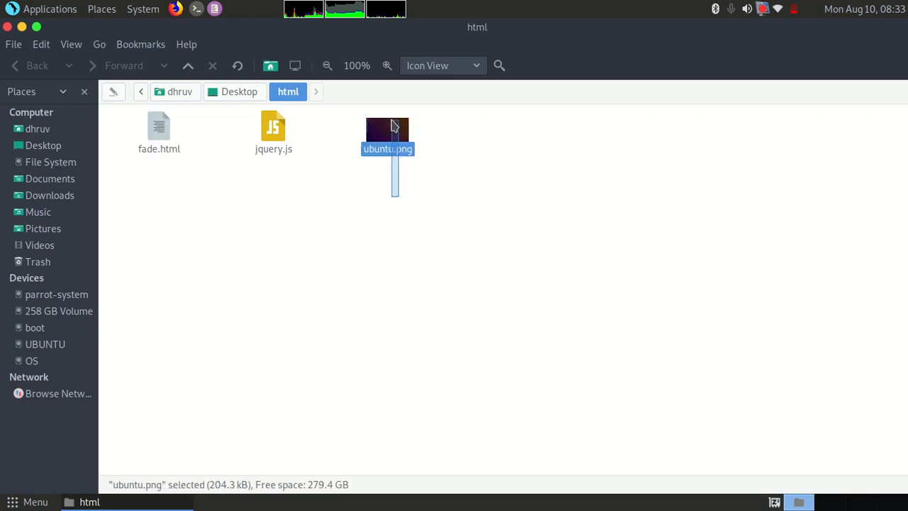
click(480, 174)
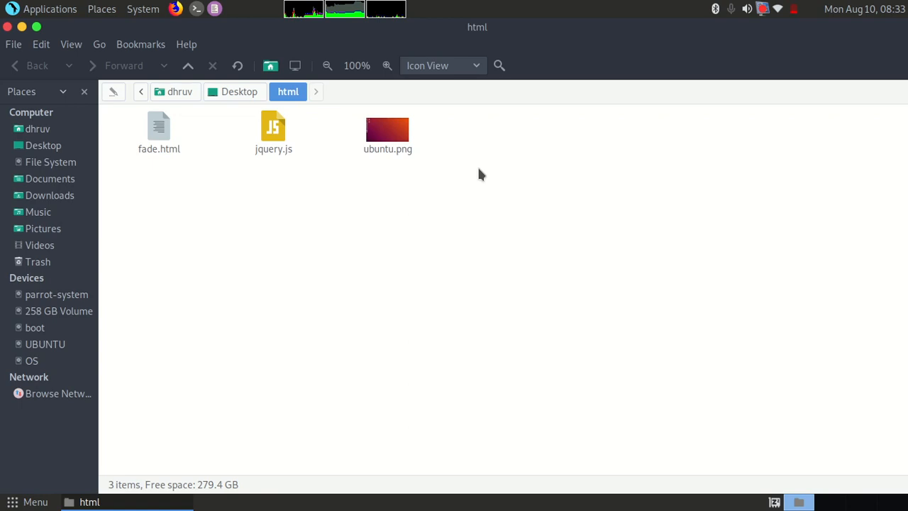
mouse_move(178, 201)
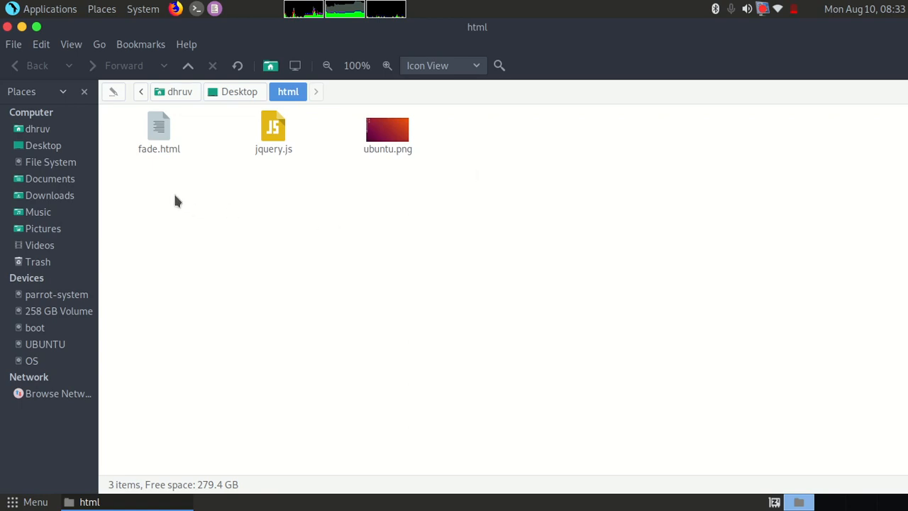
click(159, 131)
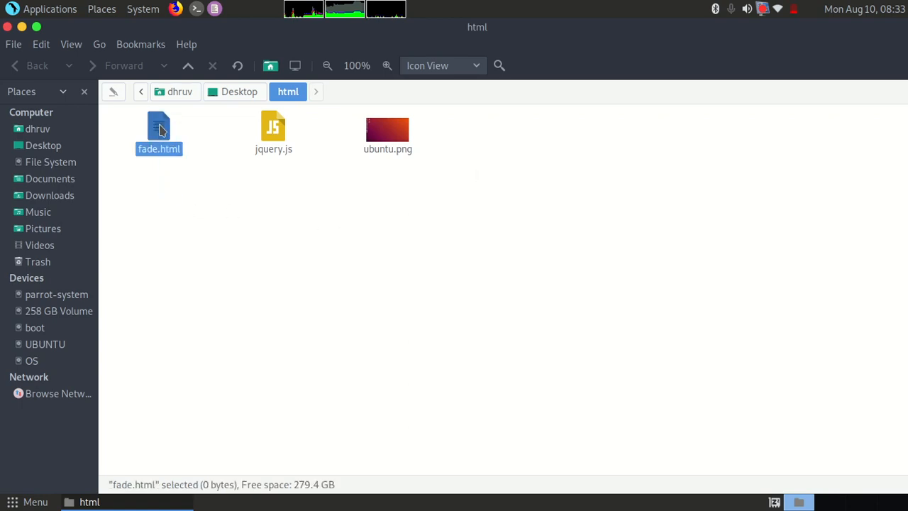
mouse_move(176, 187)
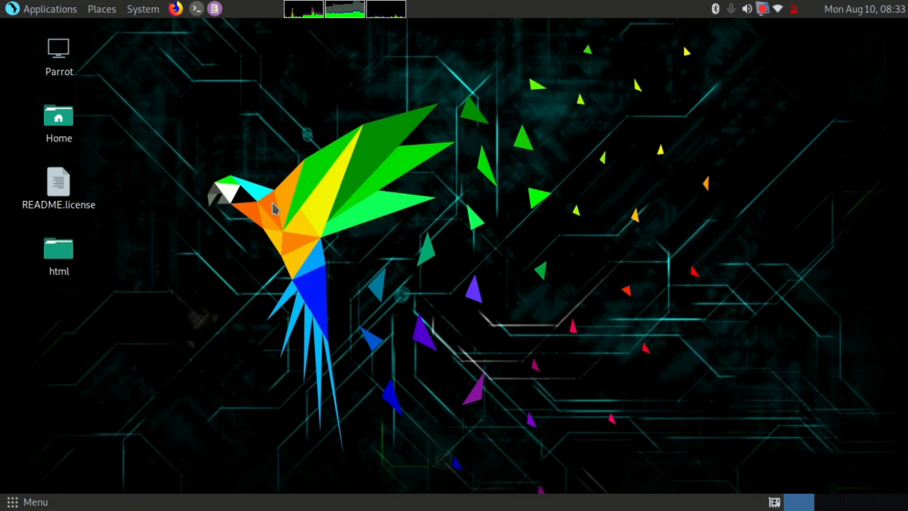
Launch VS Code on fade.html and expand the Emmet '!' abbreviation into an HTML5 skeleton
click(50, 8)
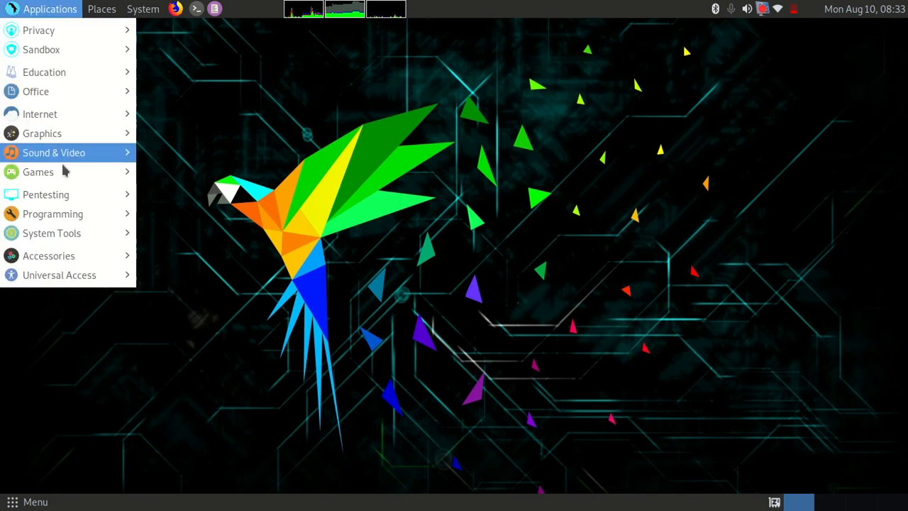
mouse_move(53, 213)
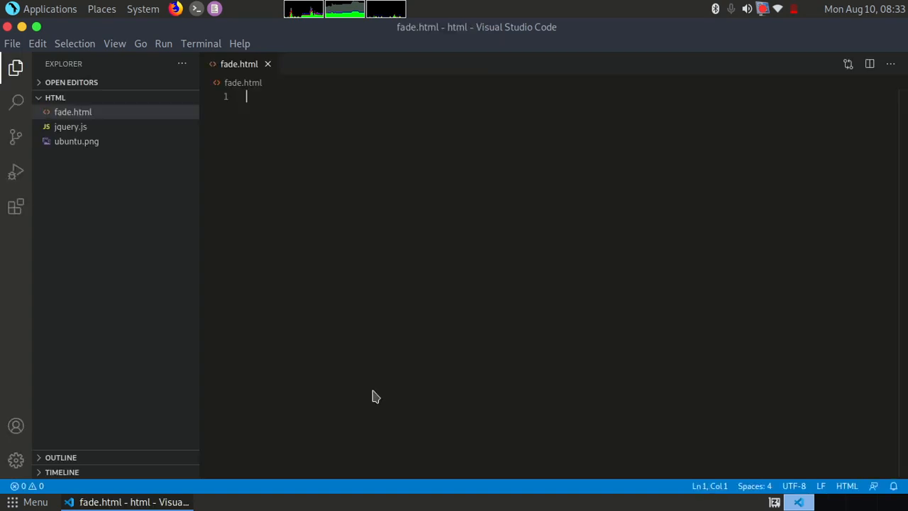
text(!)
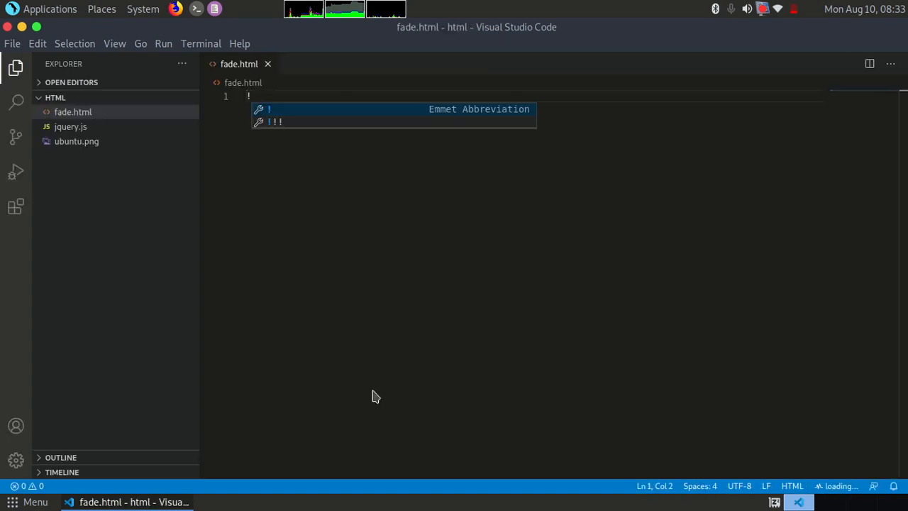
key(Tab)
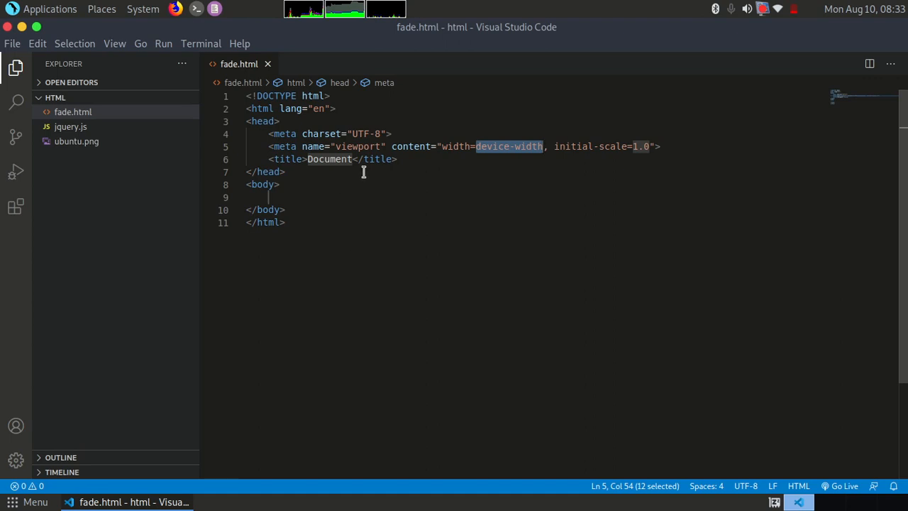
Replace the placeholder page title Document with 'fade Image'
click(352, 159)
text(f)
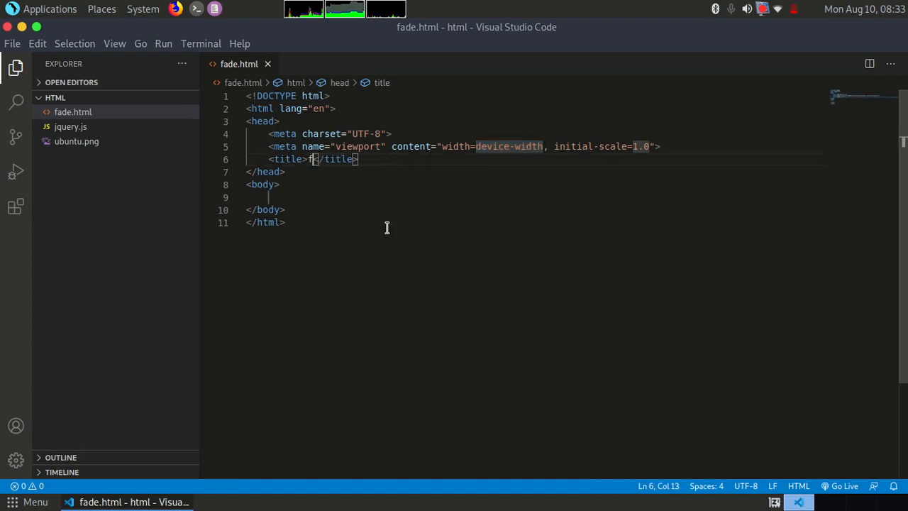
text(ade Im)
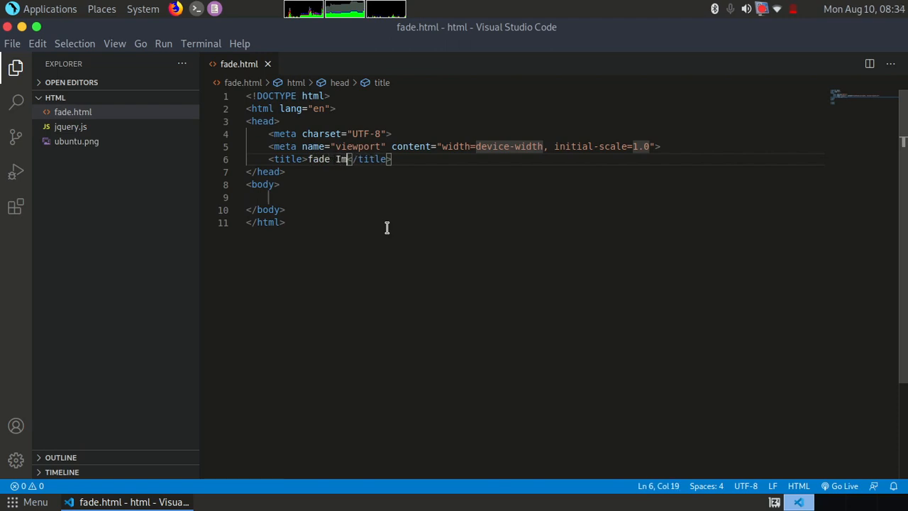
text(age)
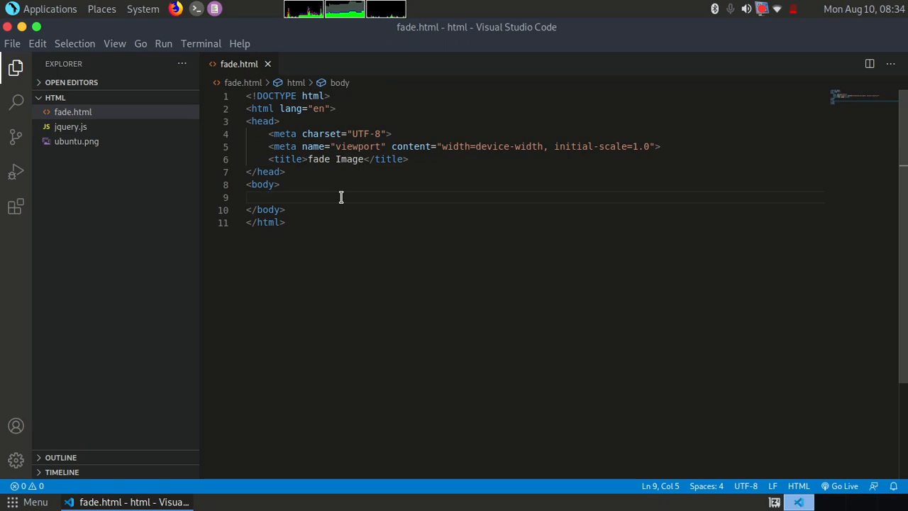
Add <img src="ubuntu.png"> inside the body
text(<img)
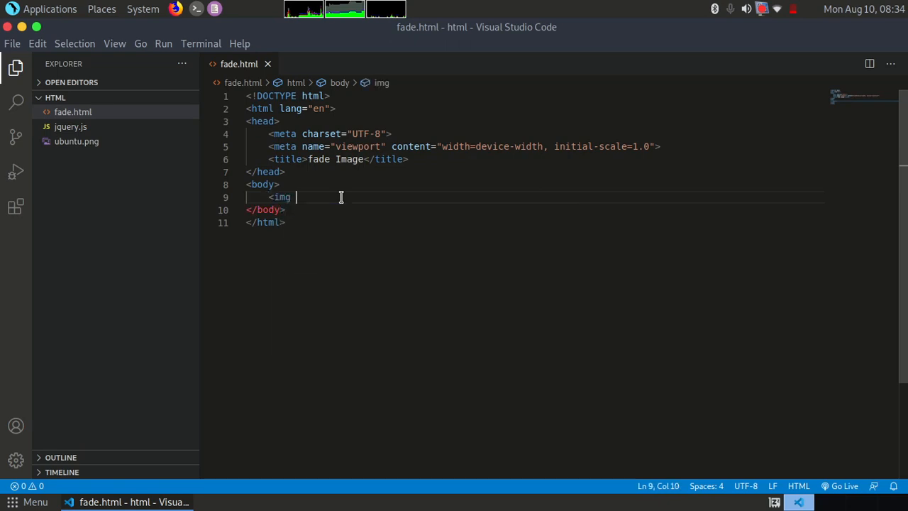
text(src=)
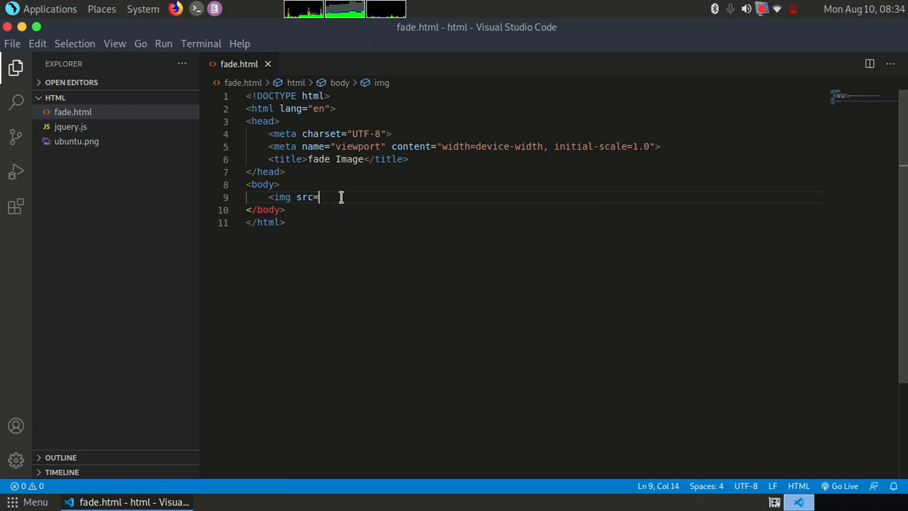
text("")
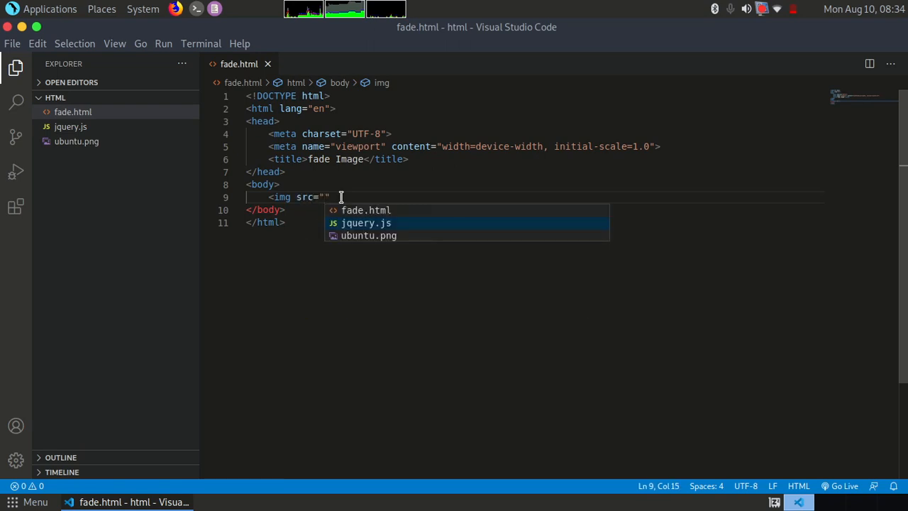
text(ubuntu.png)
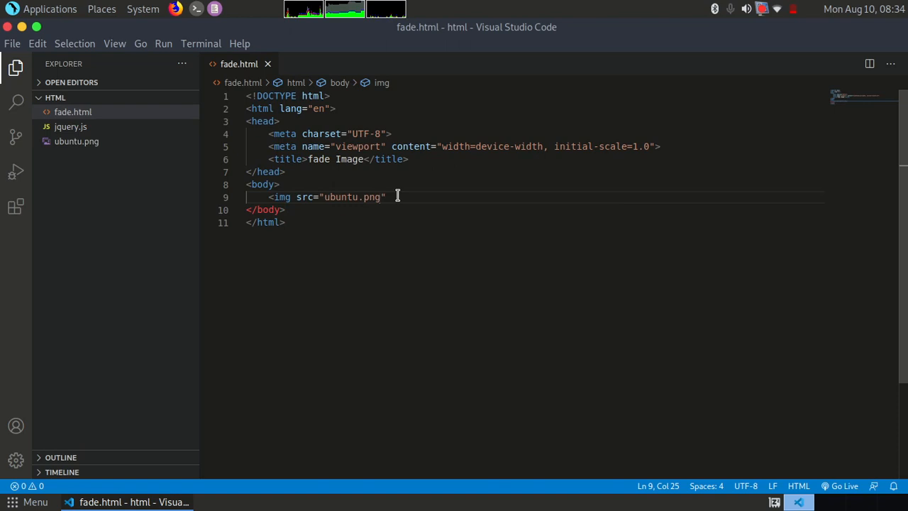
text(>)
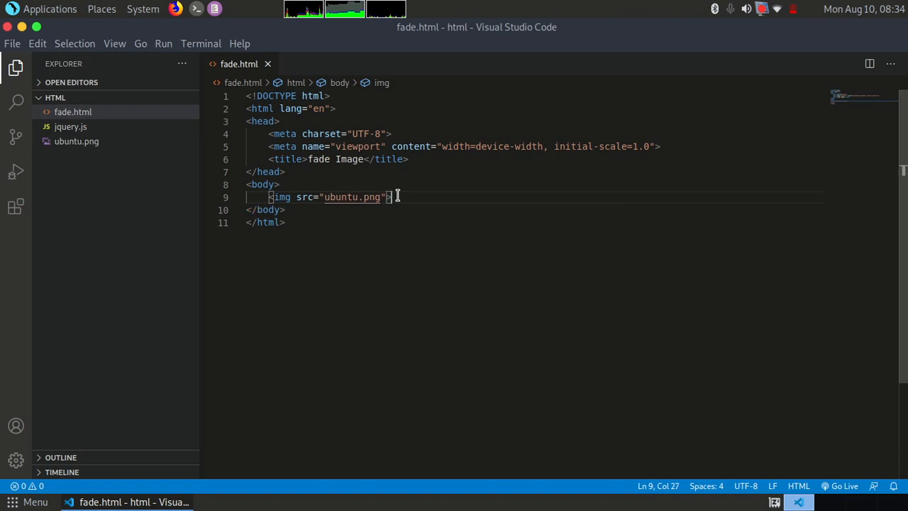
mouse_move(433, 250)
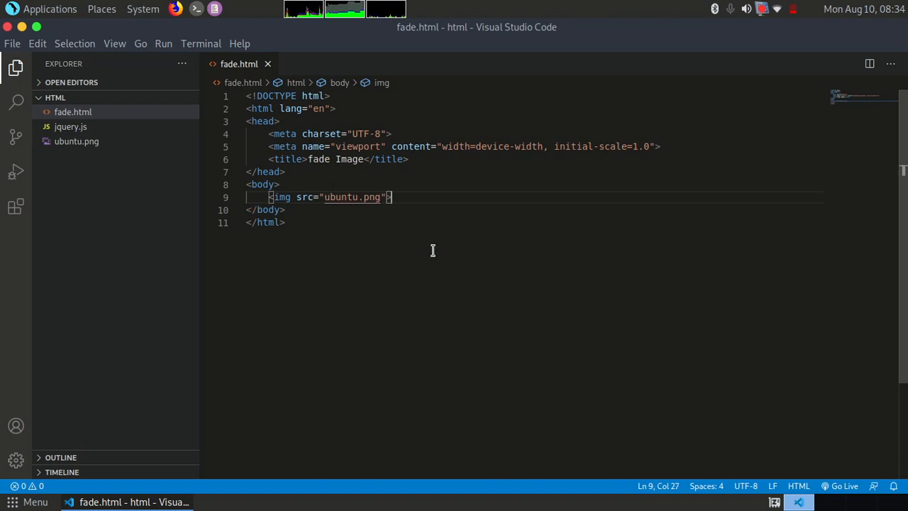
Give the image id="img1" and begin a <button tag on the next line
key(Left)
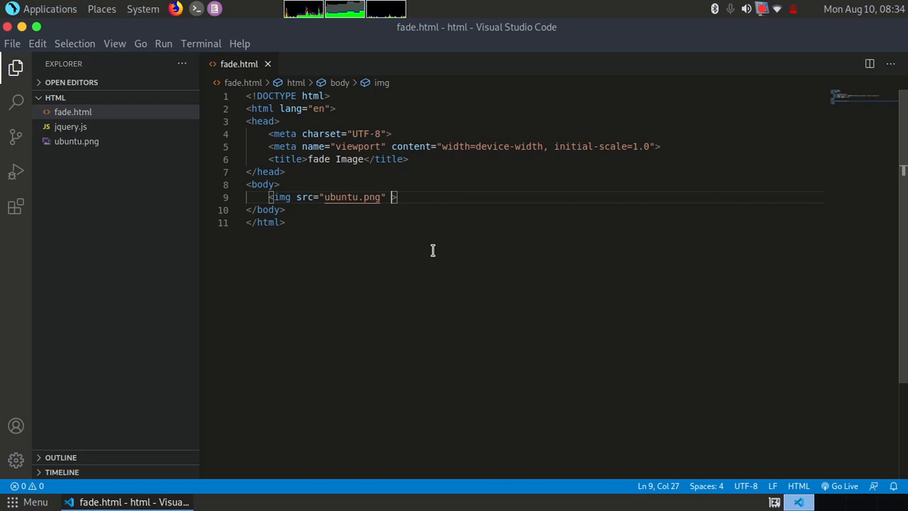
text(id=")
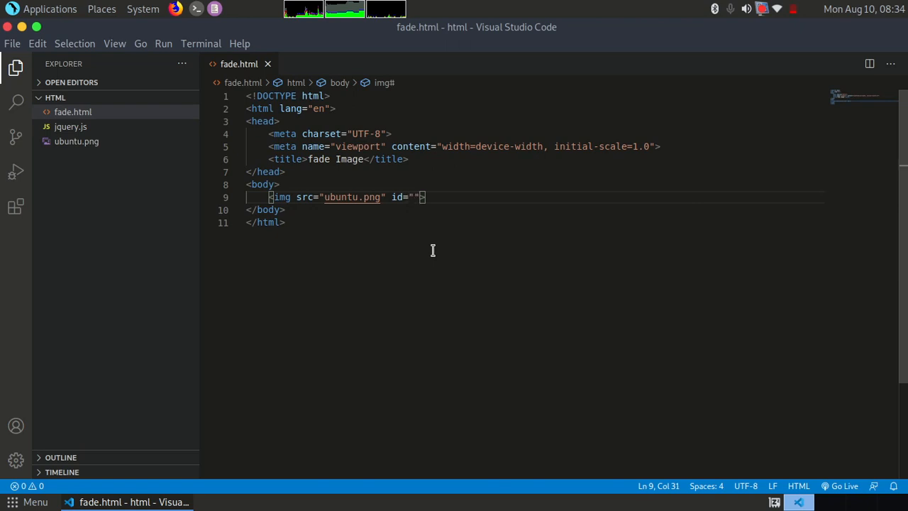
text(i)
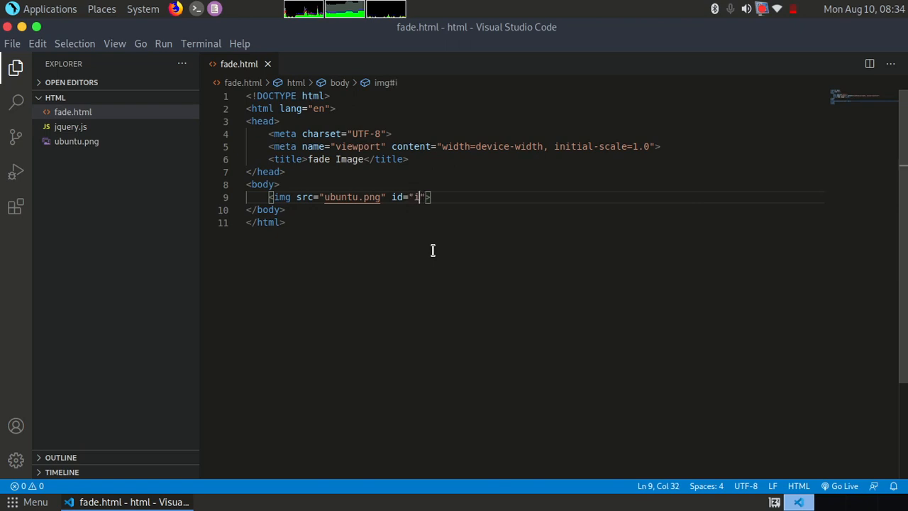
text(mg1)
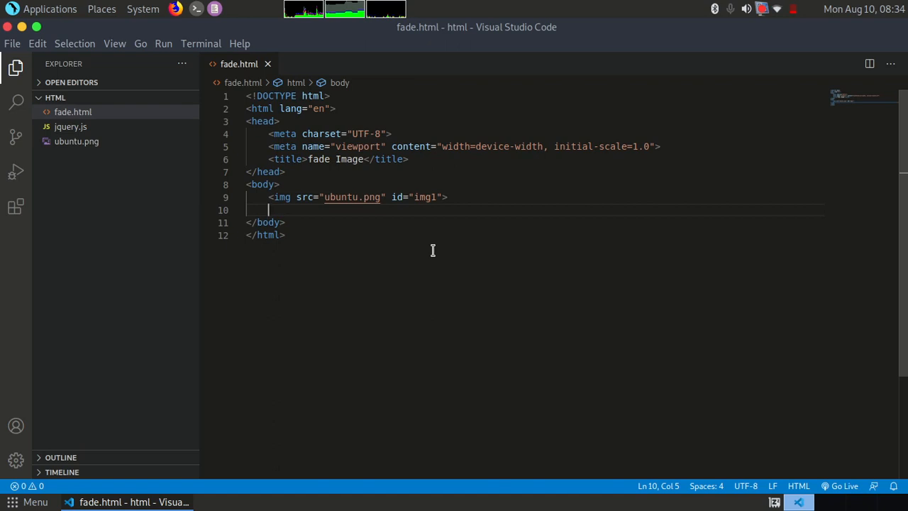
text(<)
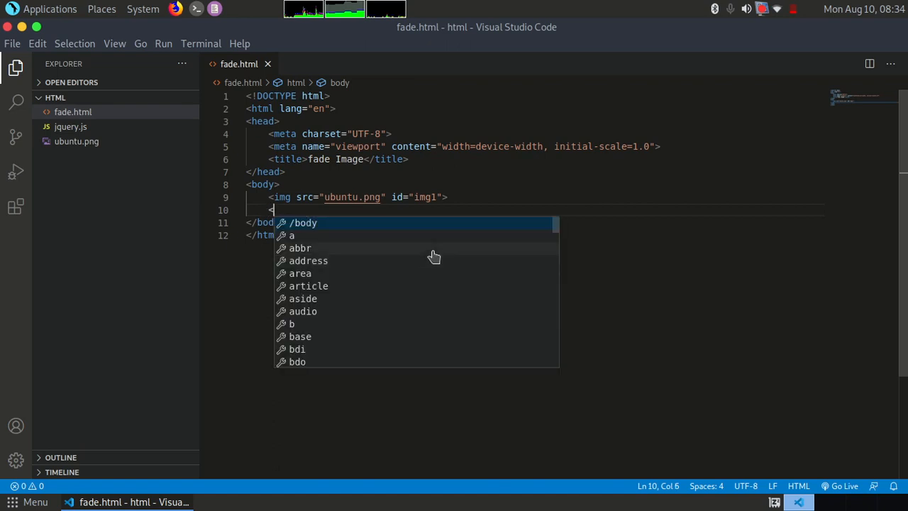
text(button)
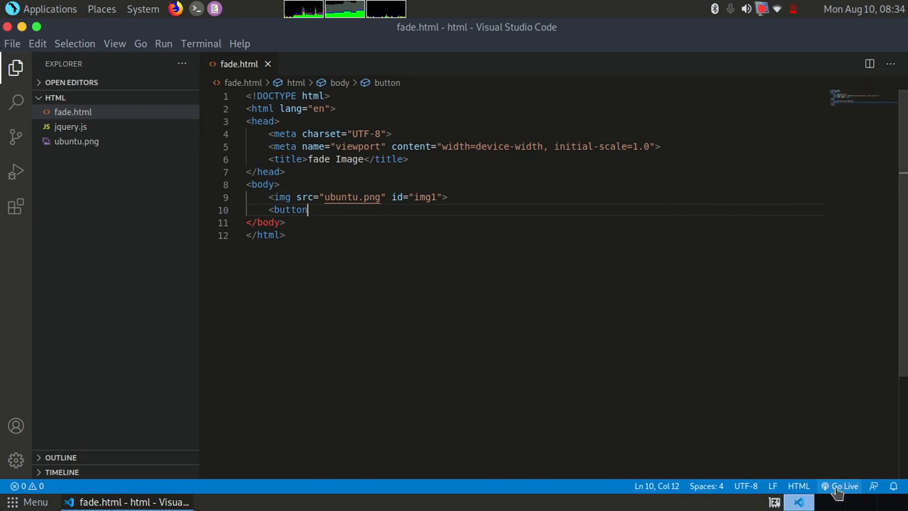
Serve fade.html via Go Live to preview it in Firefox, then return to the editor
click(843, 485)
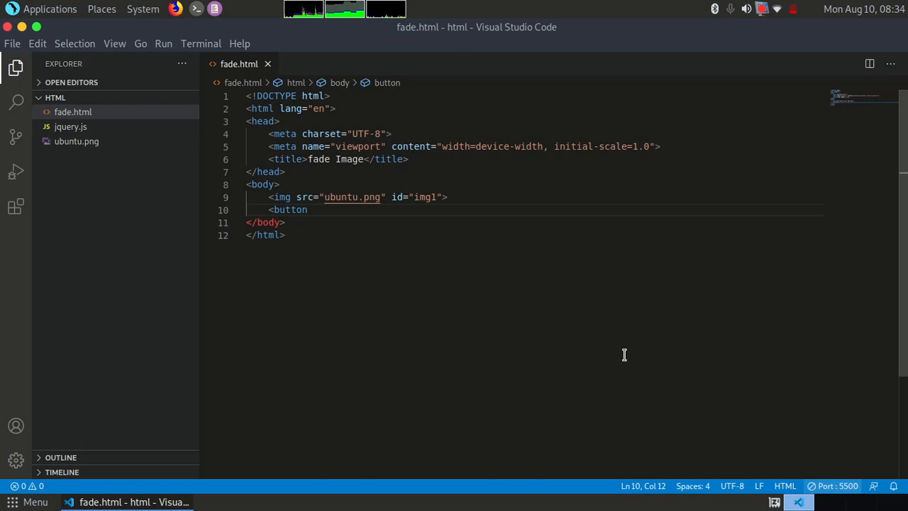
mouse_move(544, 372)
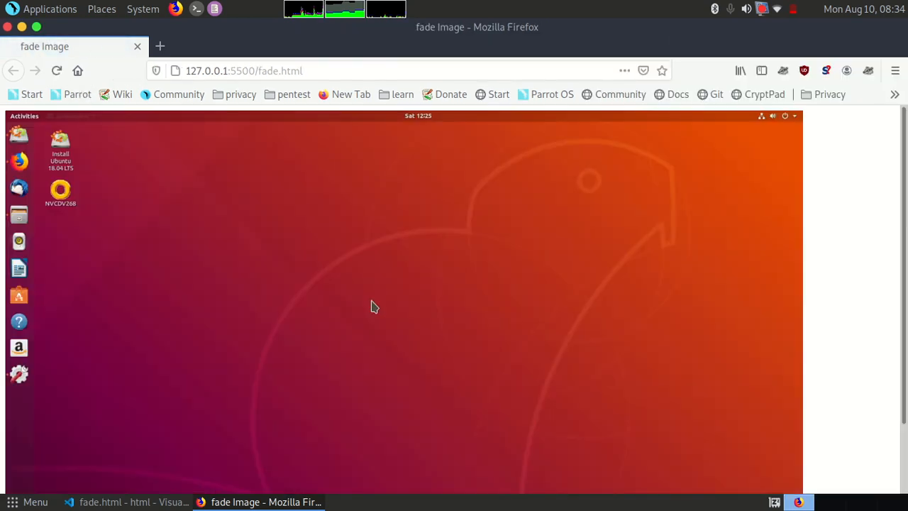
click(128, 502)
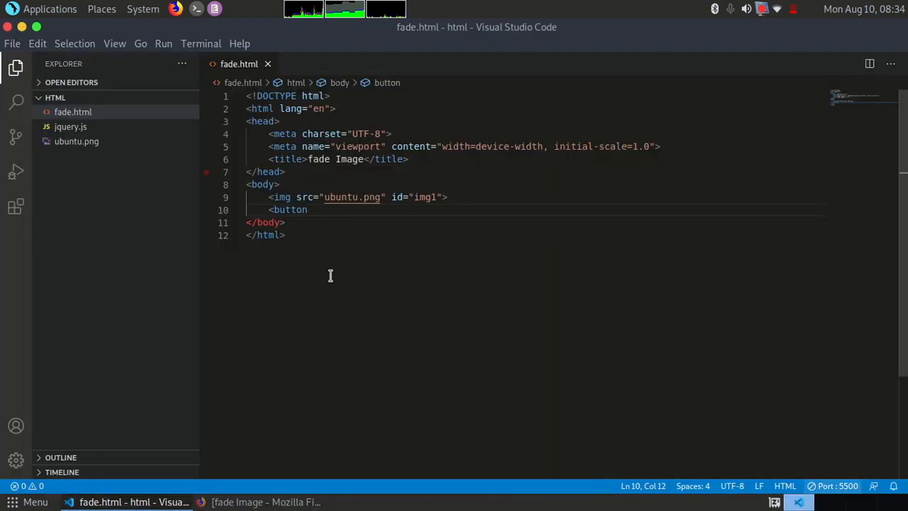
mouse_move(386, 221)
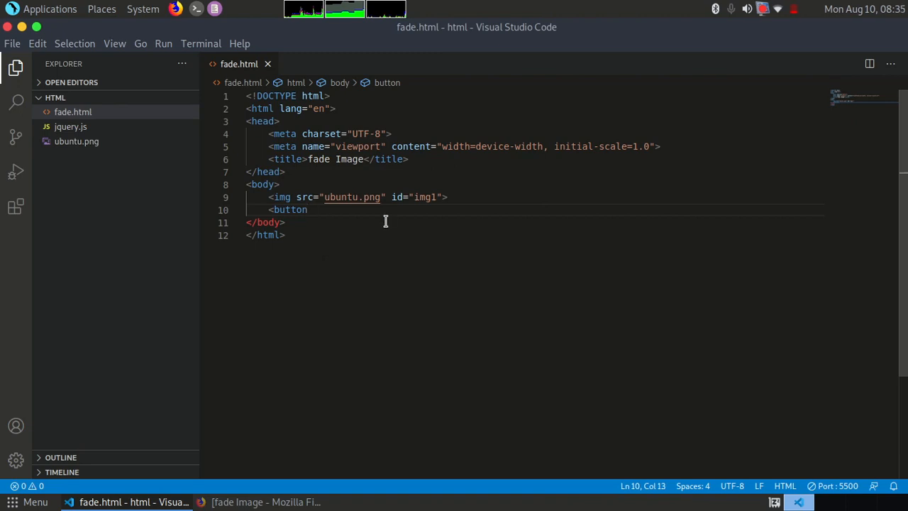
Complete the tag as <button onclick="">Fade</button>
text(on)
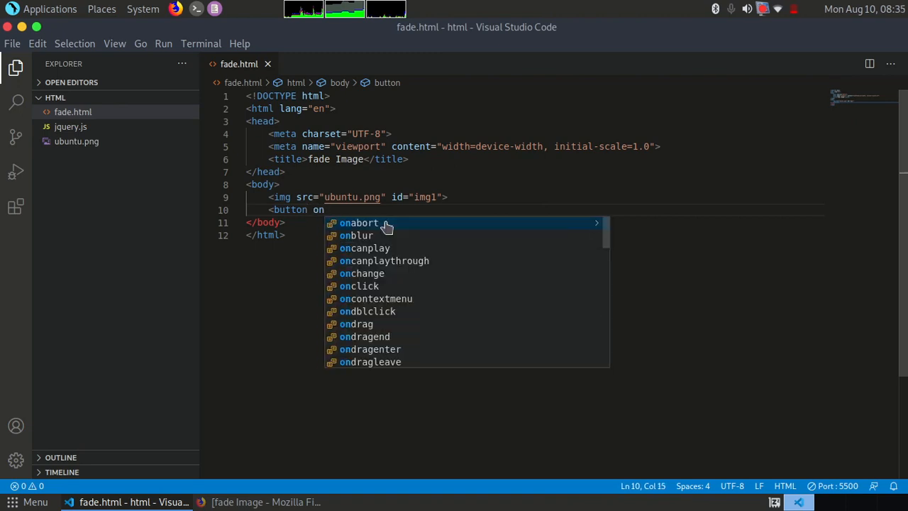
mouse_move(376, 298)
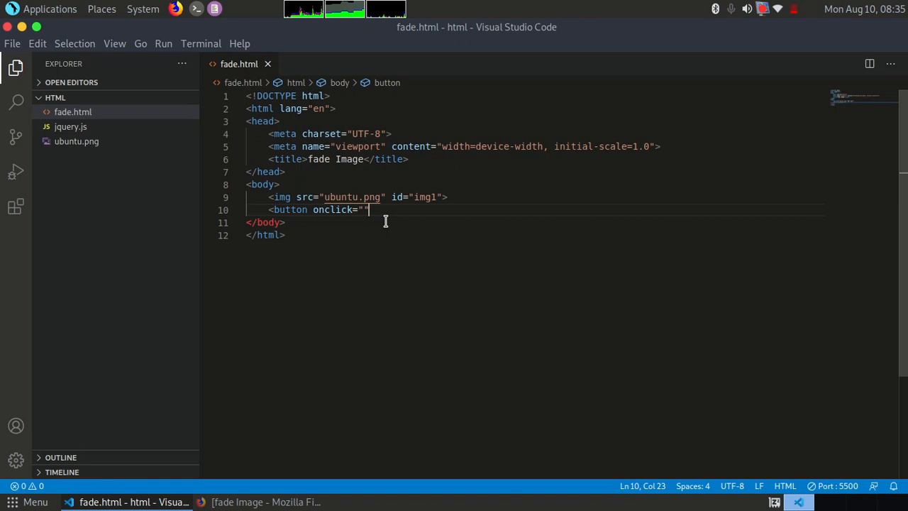
text(></button>)
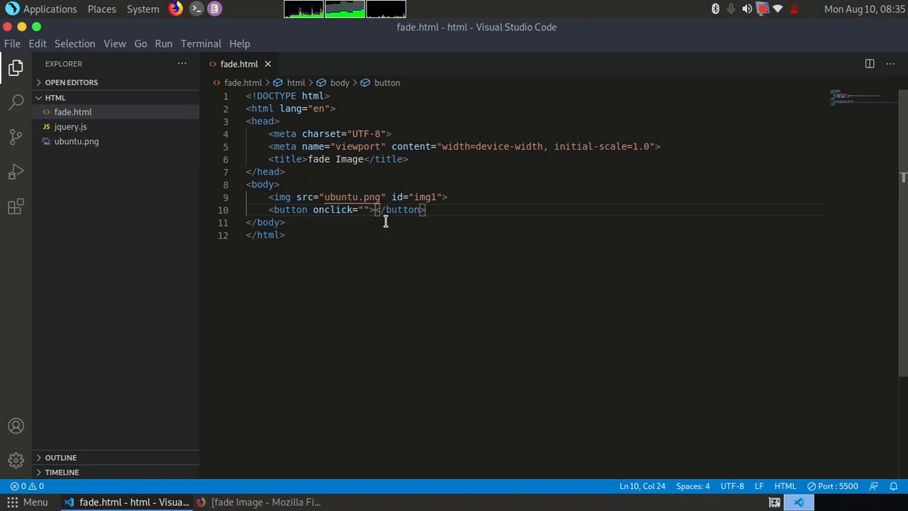
text(Fade)
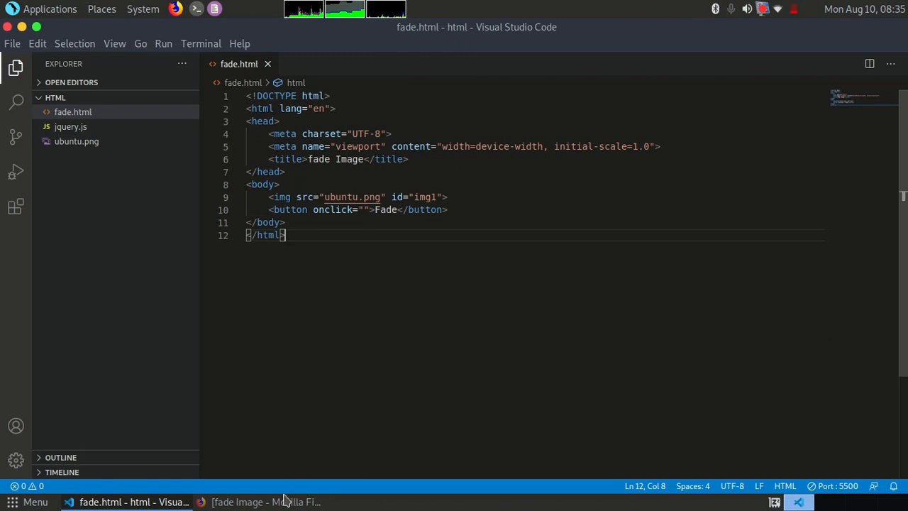
Check the reloaded page in Firefox and try the Fade button
click(267, 502)
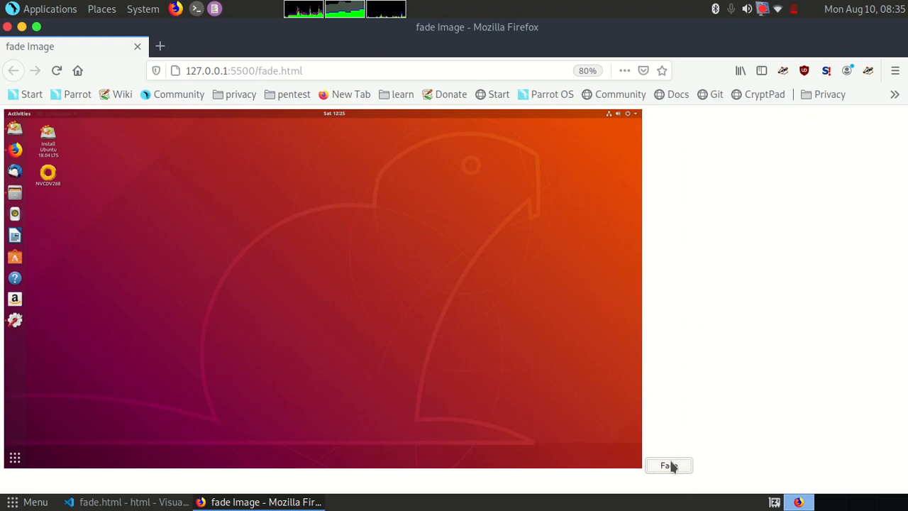
click(668, 466)
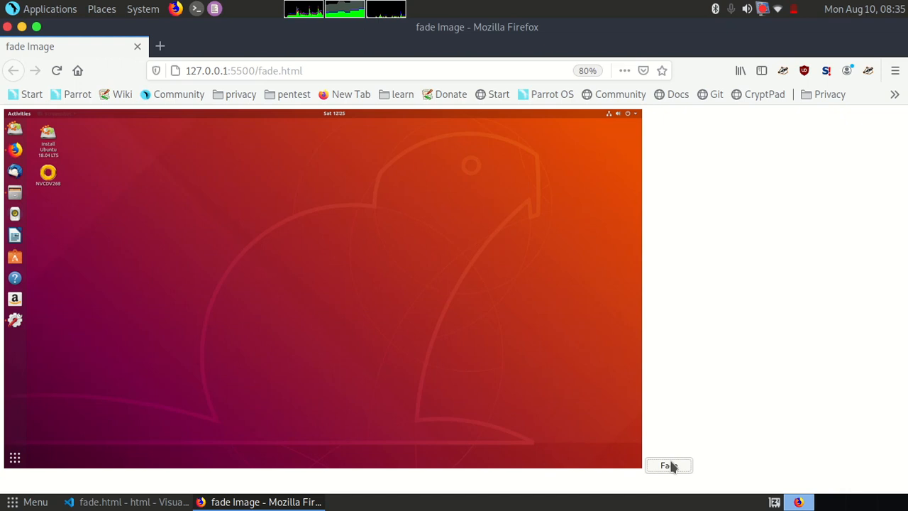
mouse_move(546, 339)
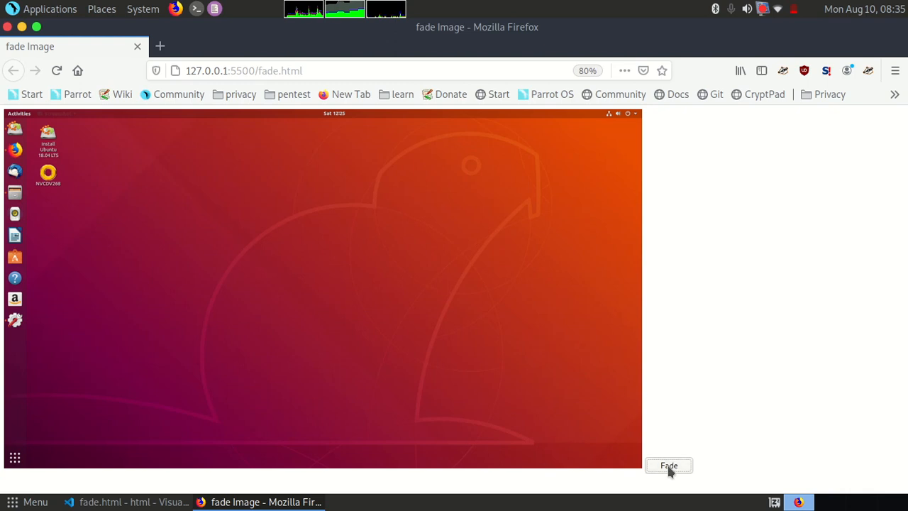
mouse_move(654, 375)
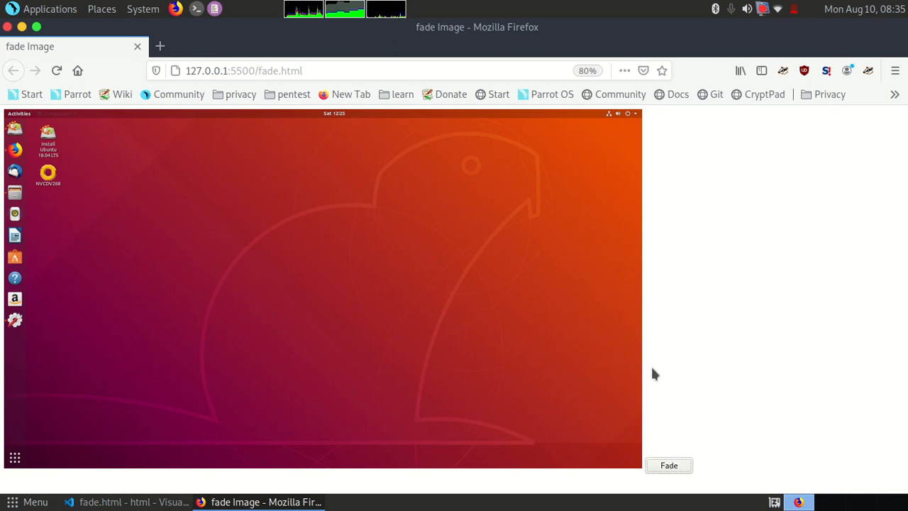
mouse_move(617, 378)
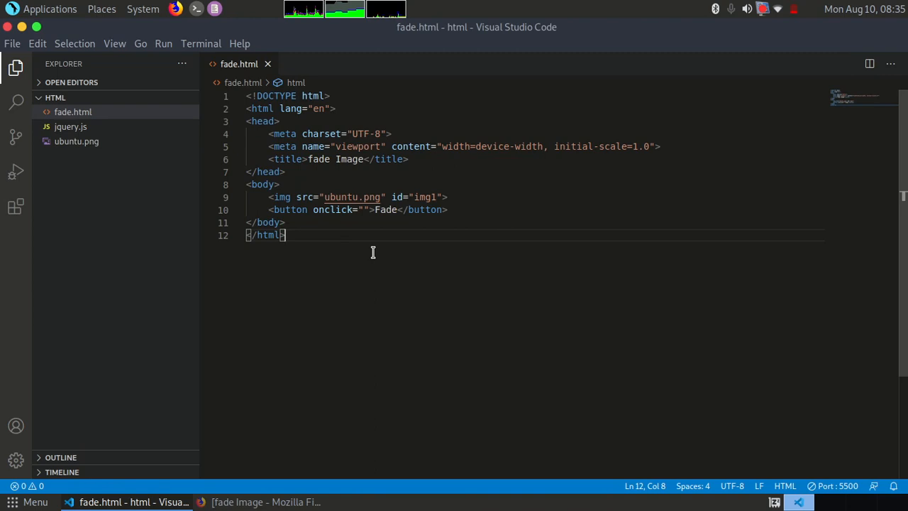
mouse_move(310, 216)
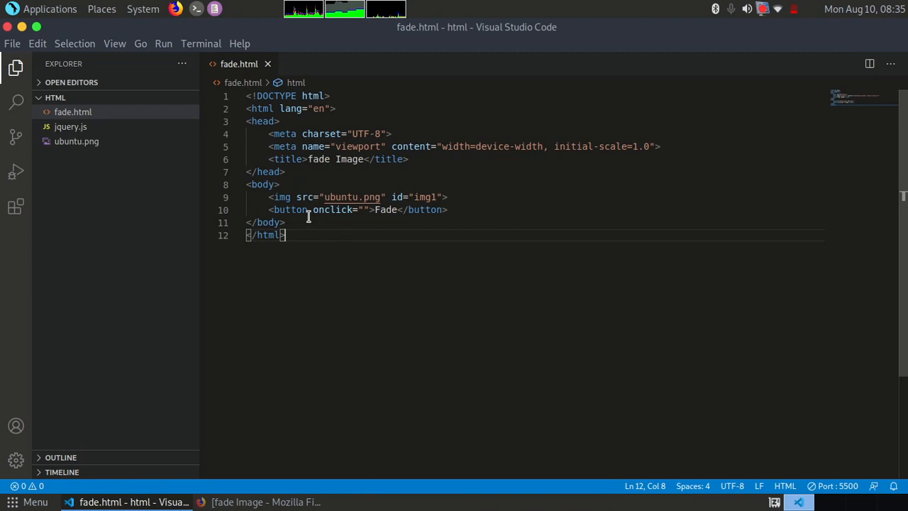
Include jquery.js with a <script src> tag after the body
key(Enter)
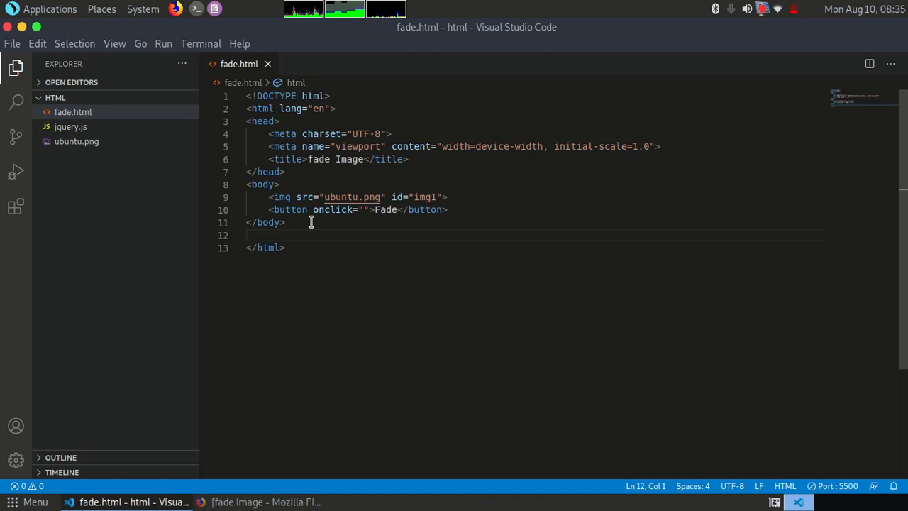
text(<scr)
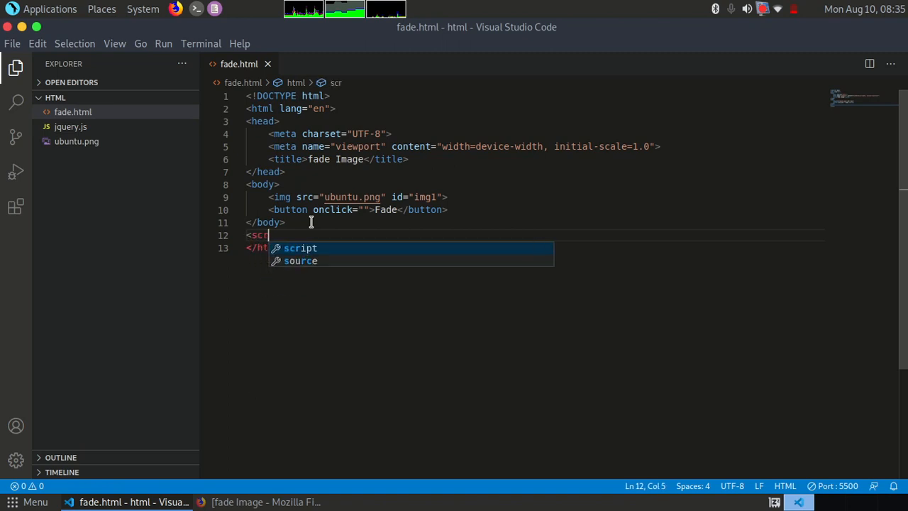
text(ipt src="jquery.js)
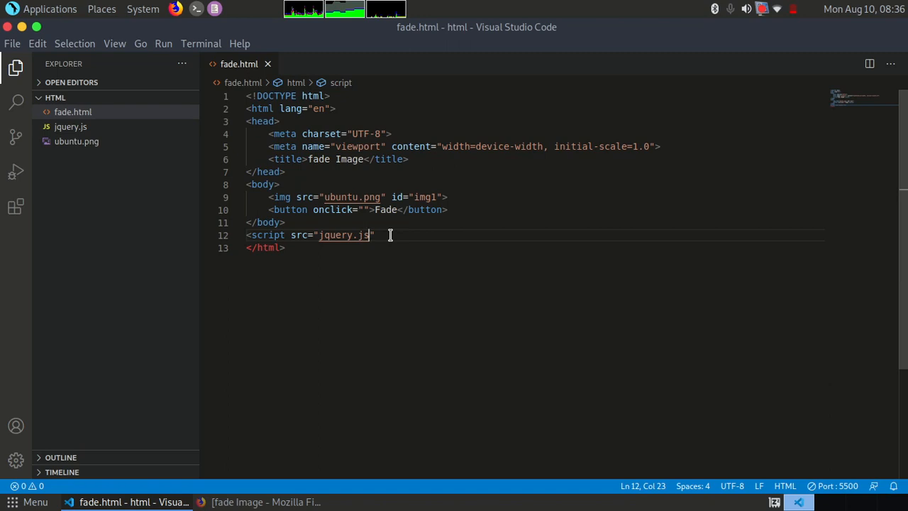
key(Right)
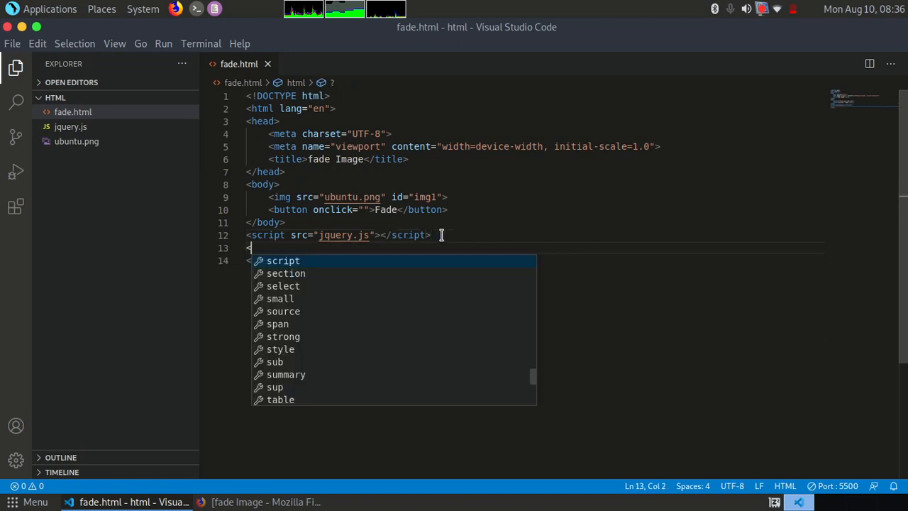
Add an empty <script lang="javascript"> block below the jQuery include
text(script lan)
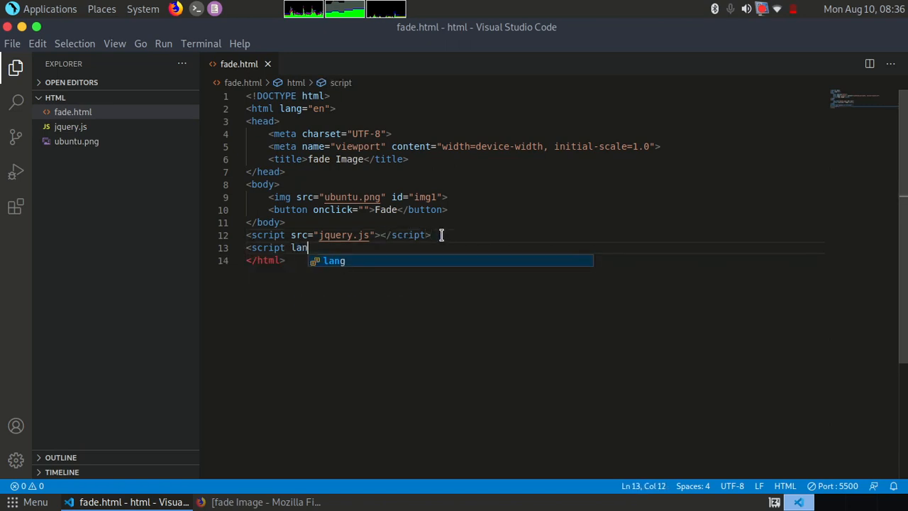
text(="ja)
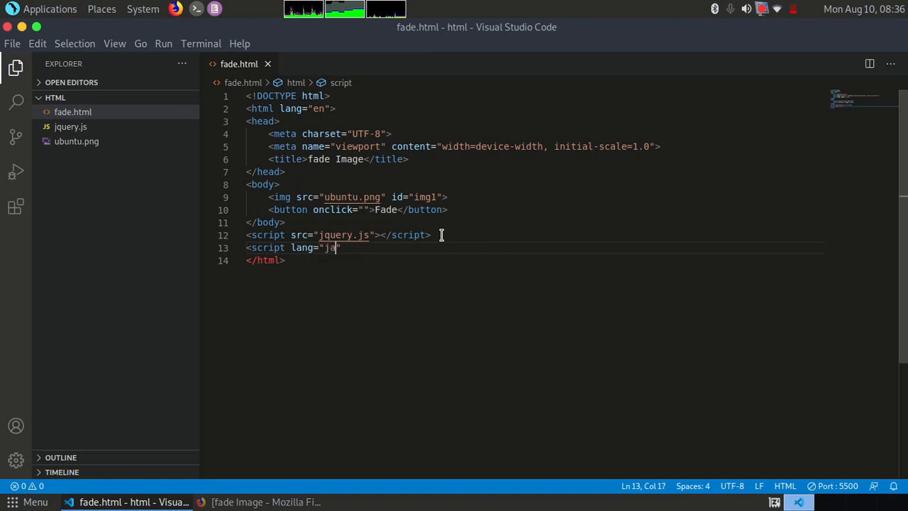
text(vascript)
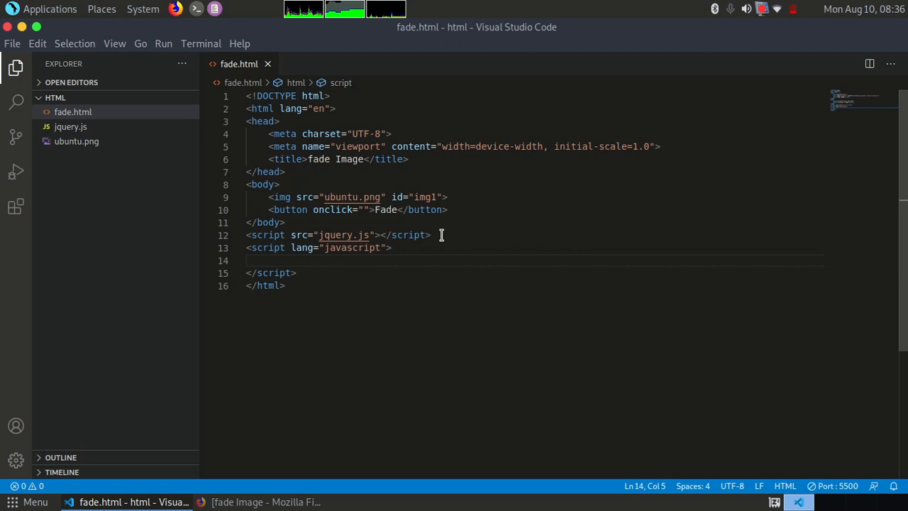
Declare an empty function fadeimage() inside the script block
text(fu)
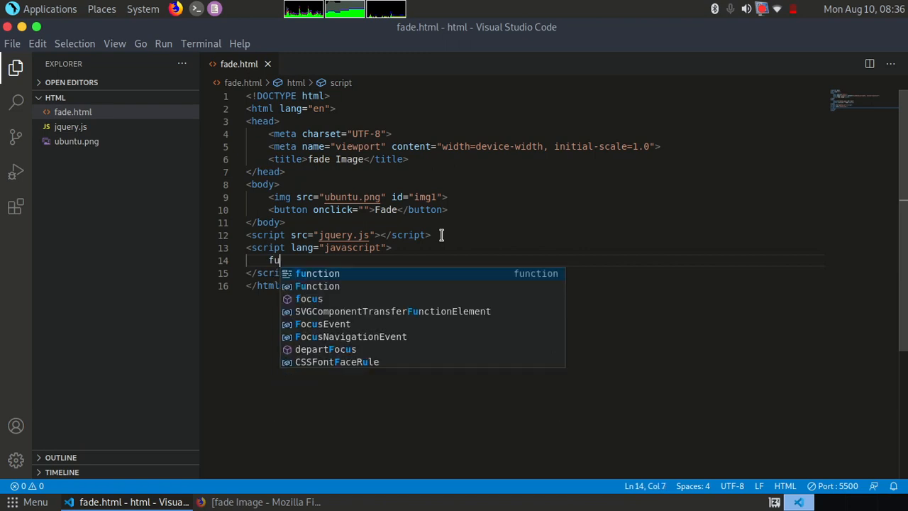
text(ction)
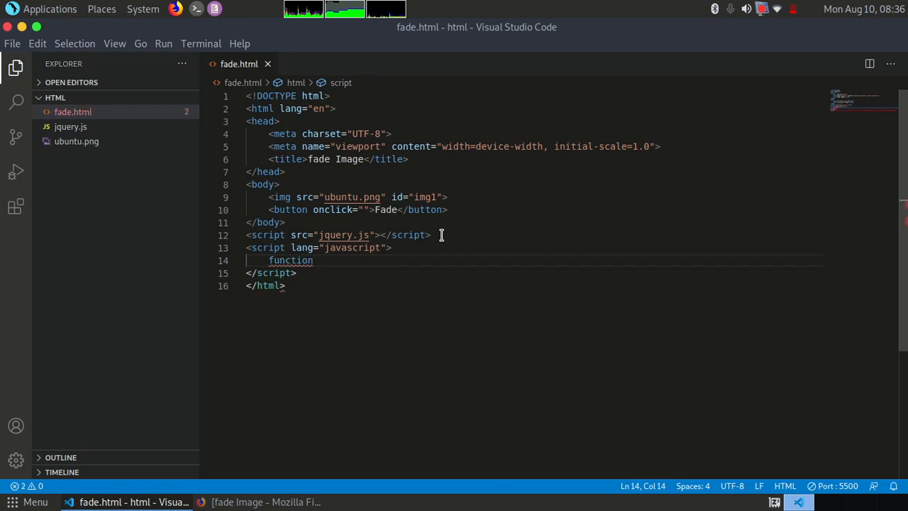
text(f)
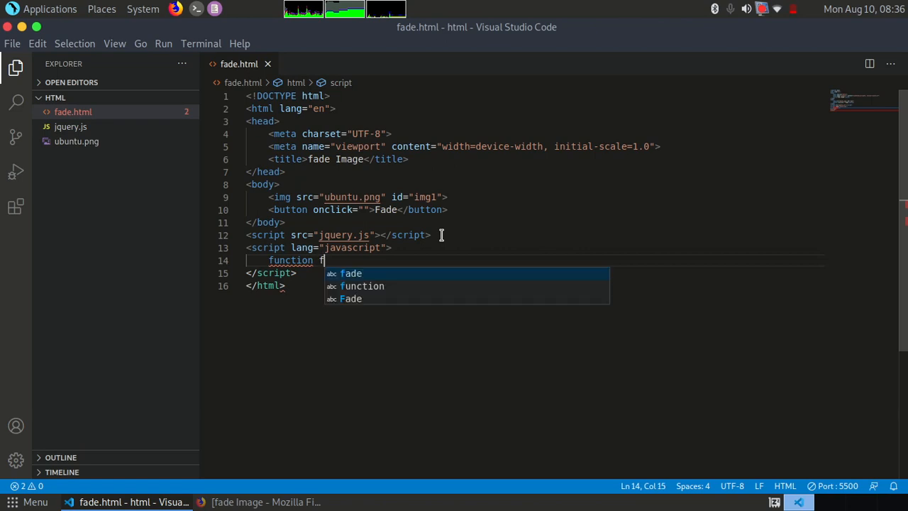
text(ade)
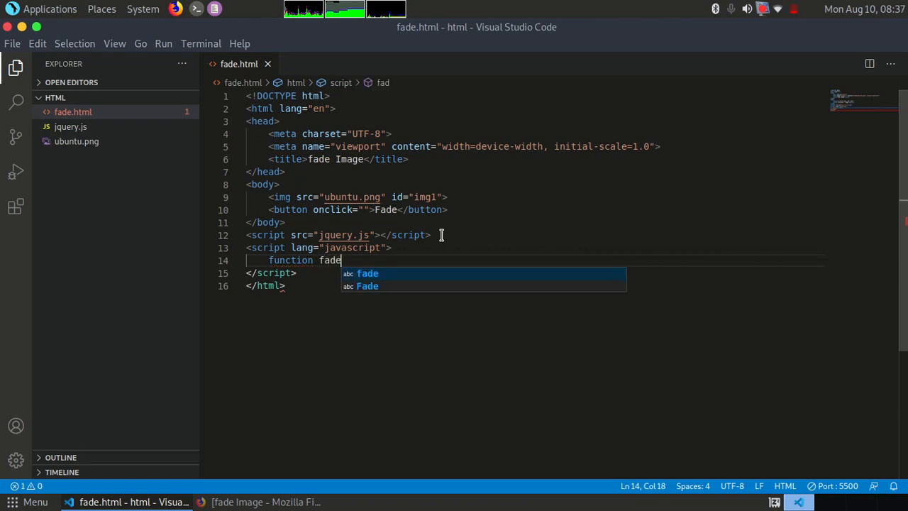
text(image)
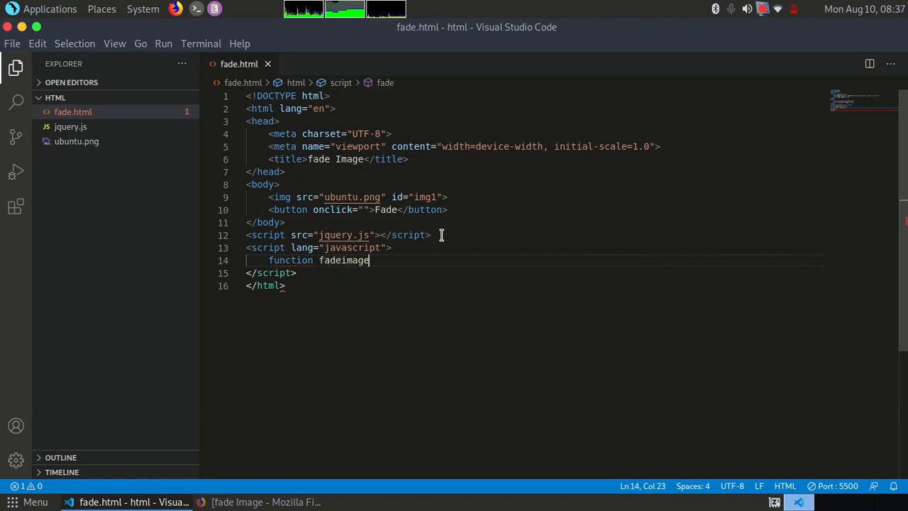
text(())
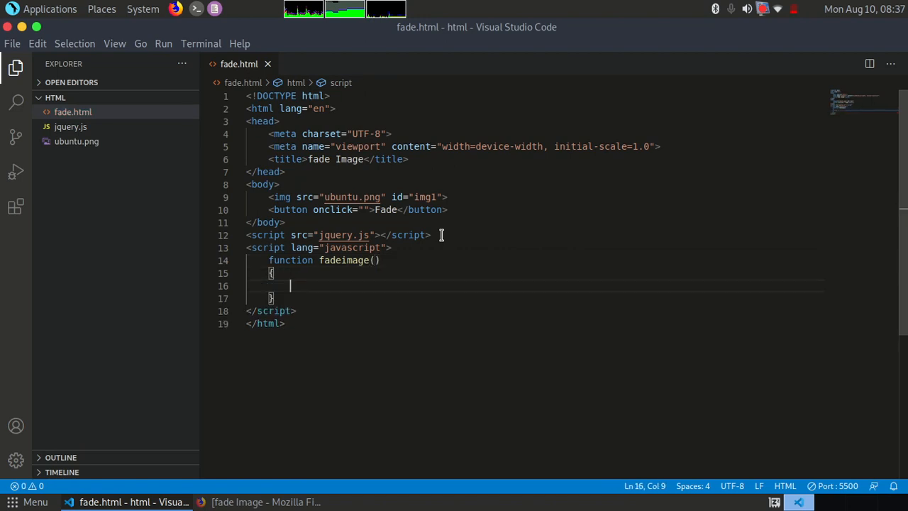
Make the Fade button's onclick call fadeimage(), then return to the function body
click(364, 210)
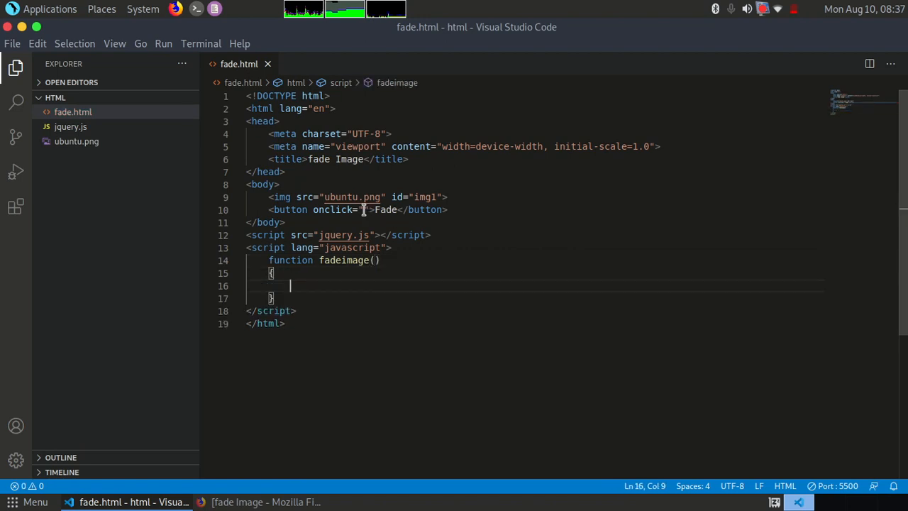
text(fadeimage()
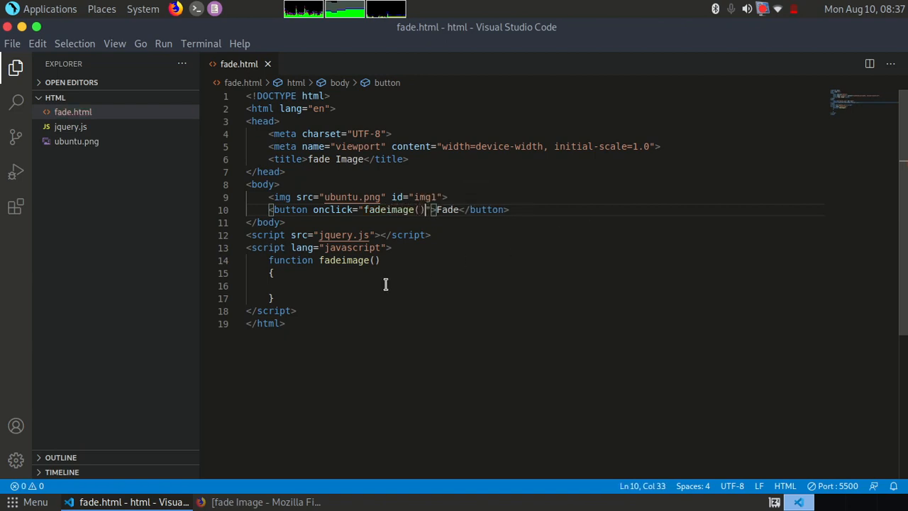
click(369, 285)
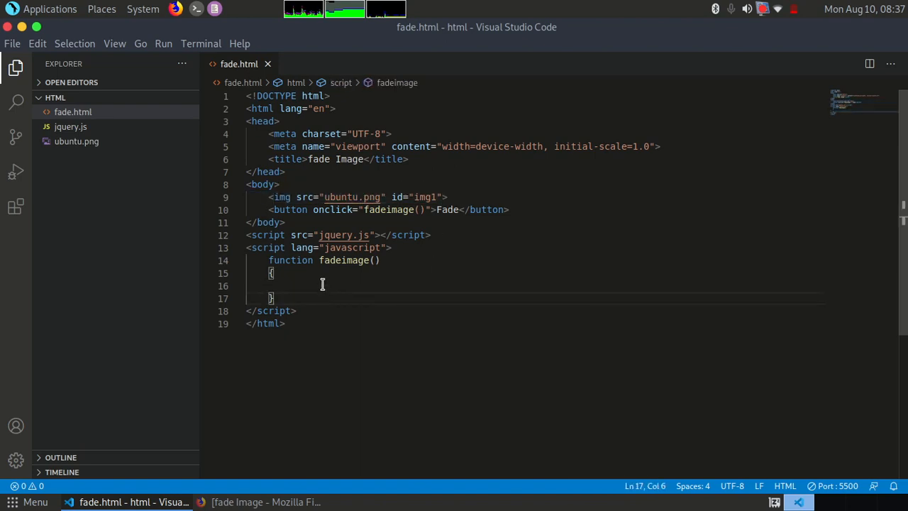
Write the jQuery selector $("#img1") in the function body
text($)
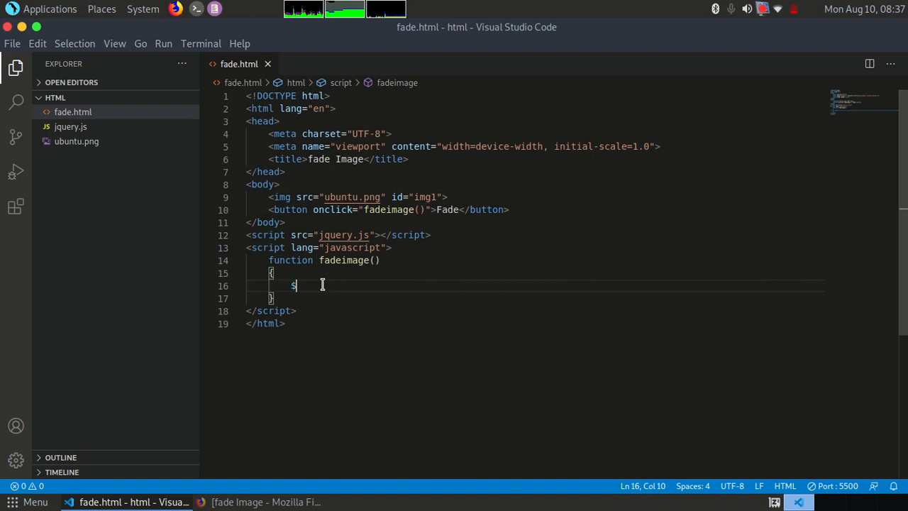
text(())
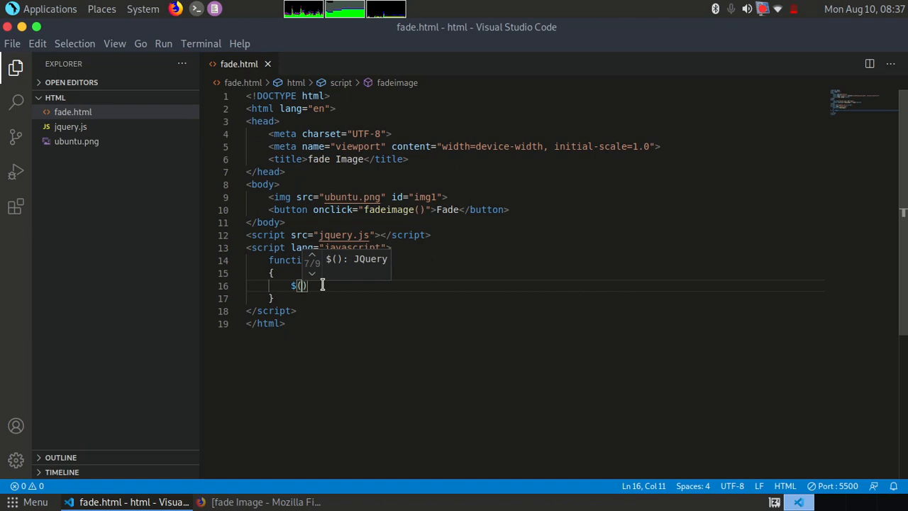
text(")
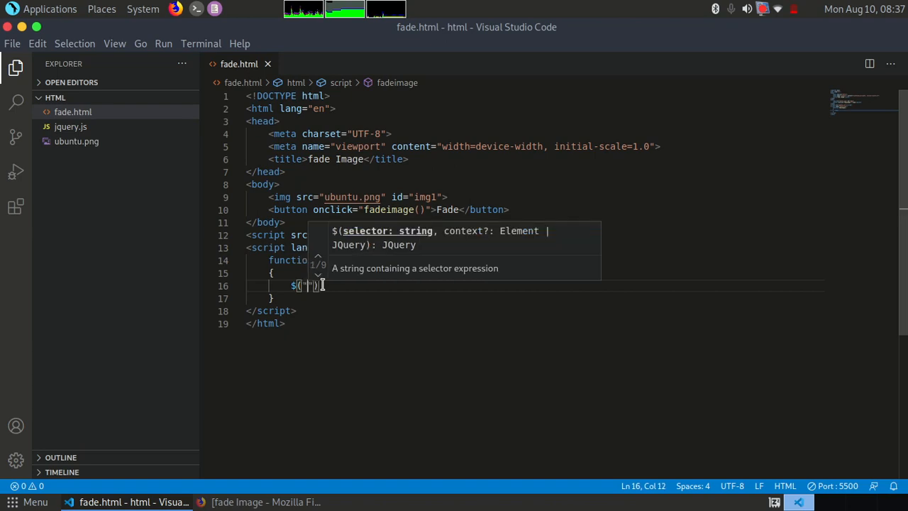
text(img1)
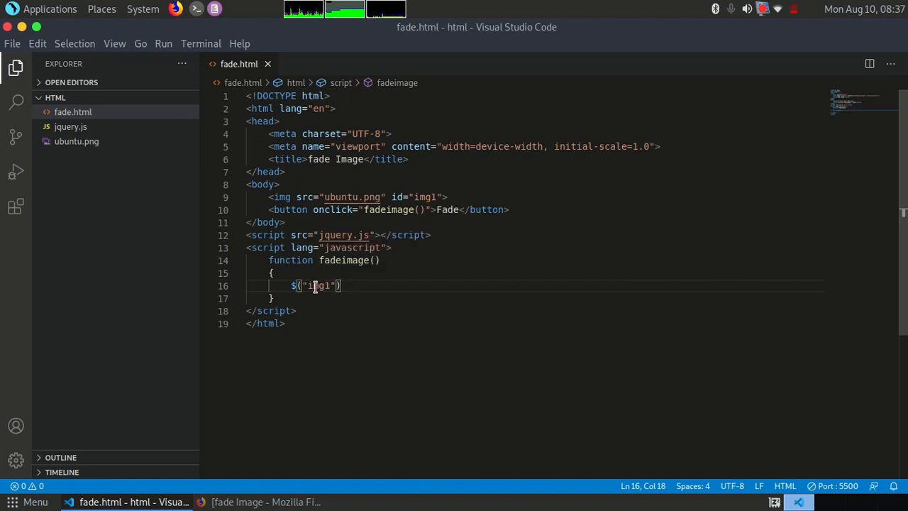
double_click(316, 286)
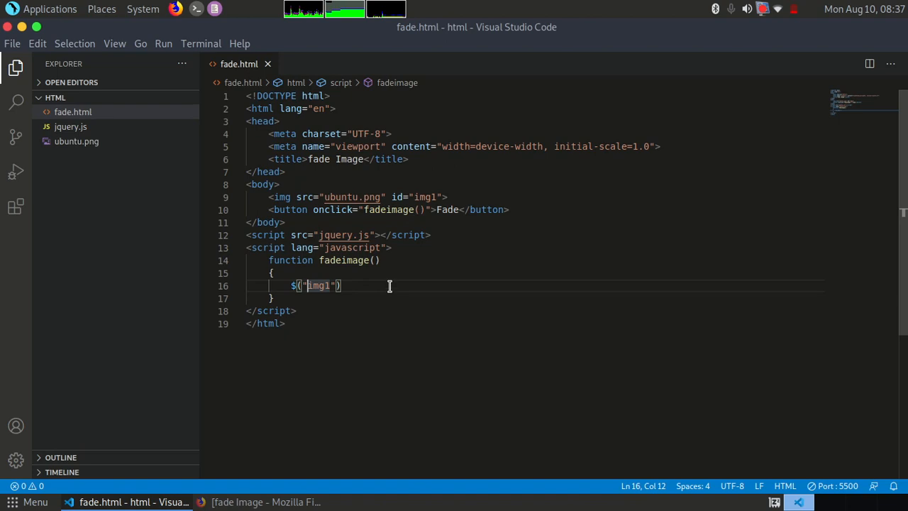
text(#)
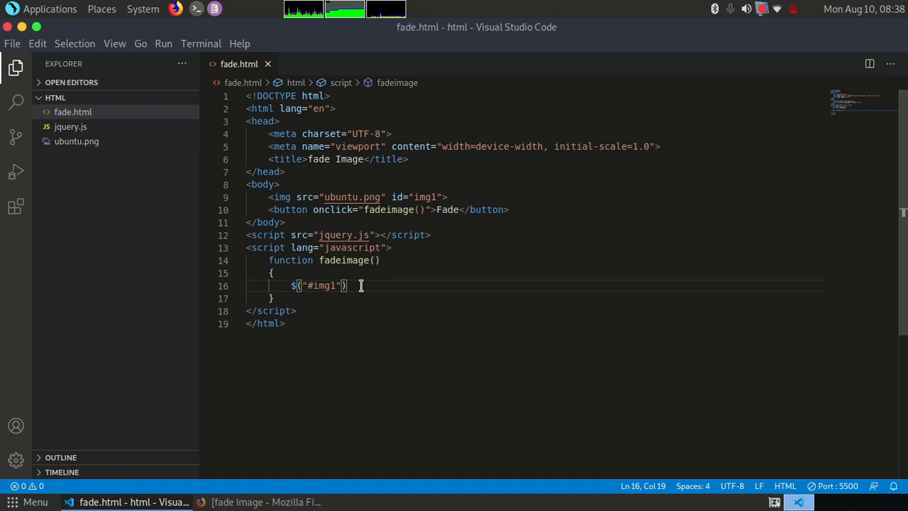
Complete the call as .fadeToggle(2000); so the image fades over two seconds
text(.)
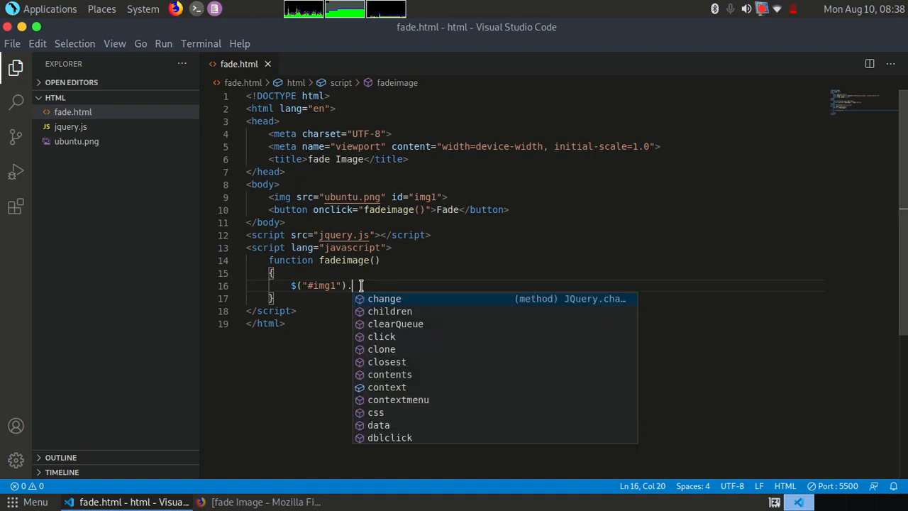
text(fadeToggle)
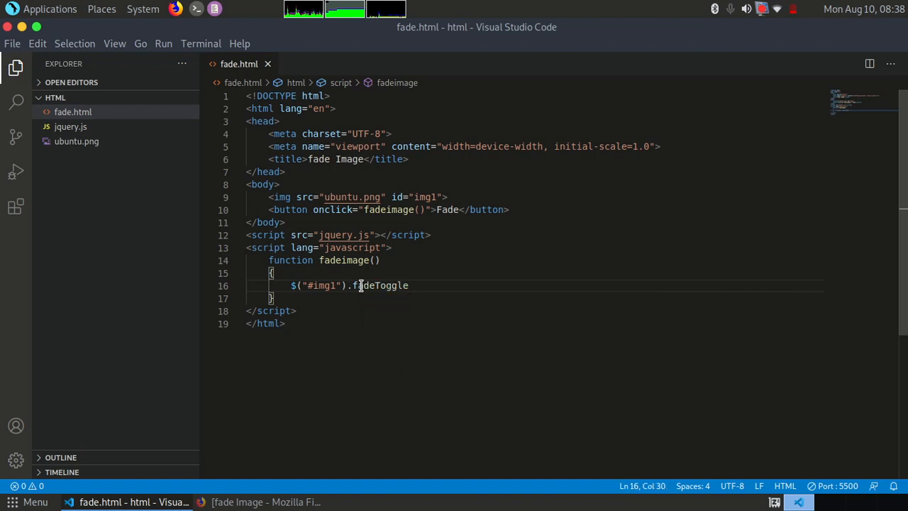
text(()
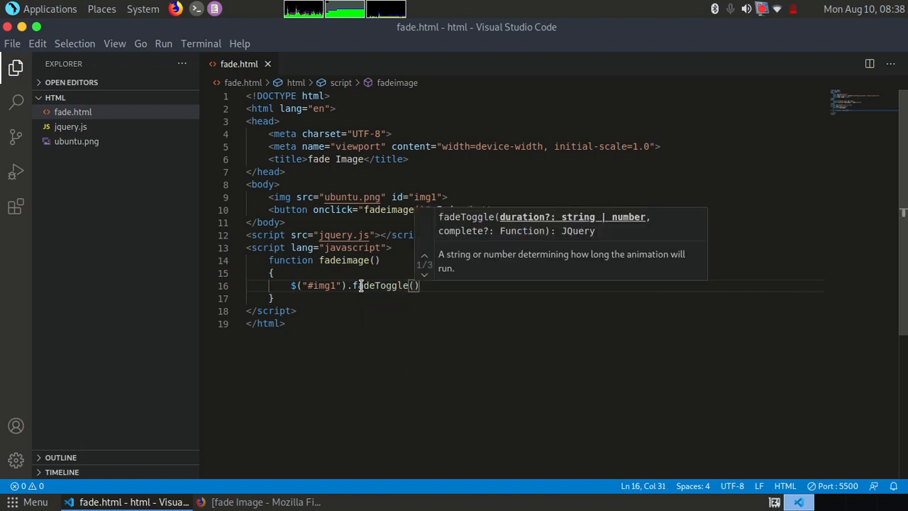
text(2000)
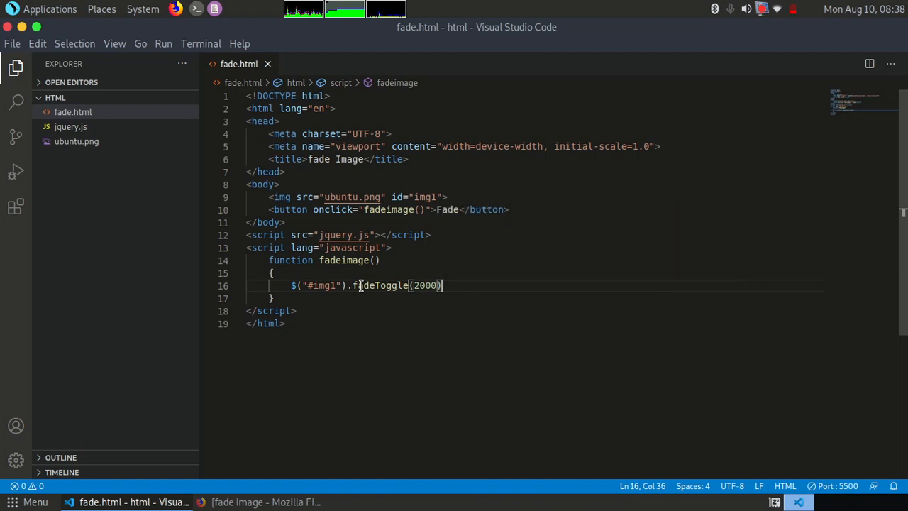
text(;)
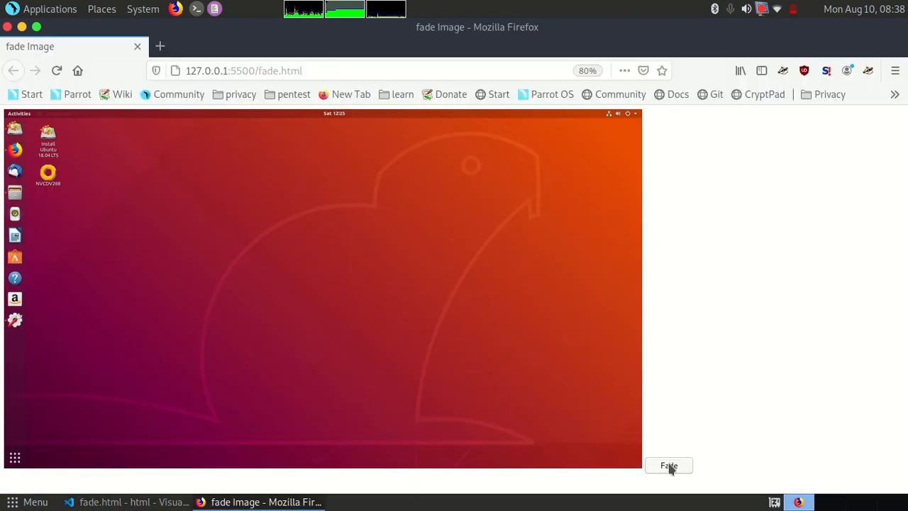
Toggle the image out and back in with the Fade button in Firefox, then return to VS Code
click(668, 466)
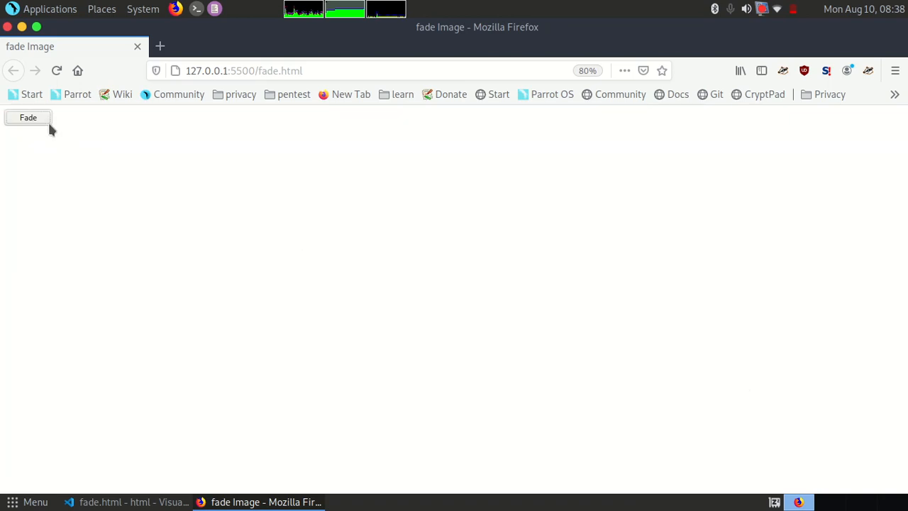
mouse_move(30, 118)
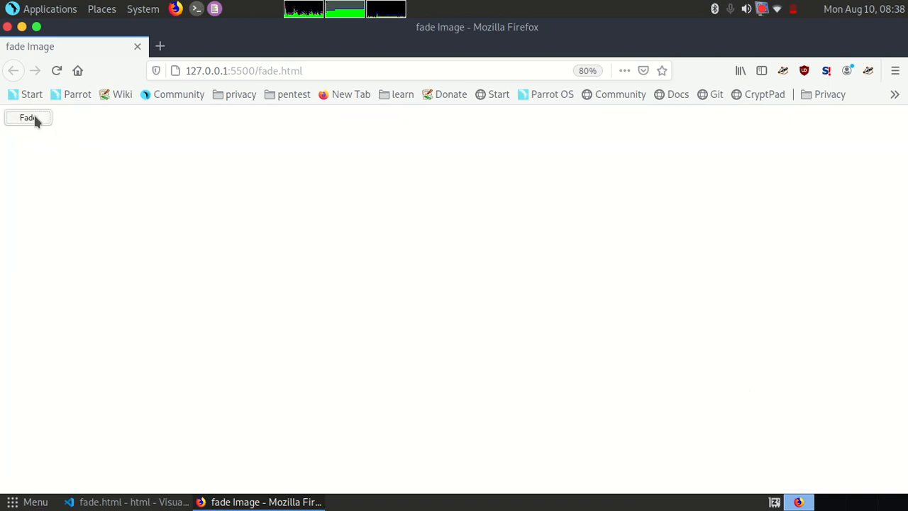
click(28, 116)
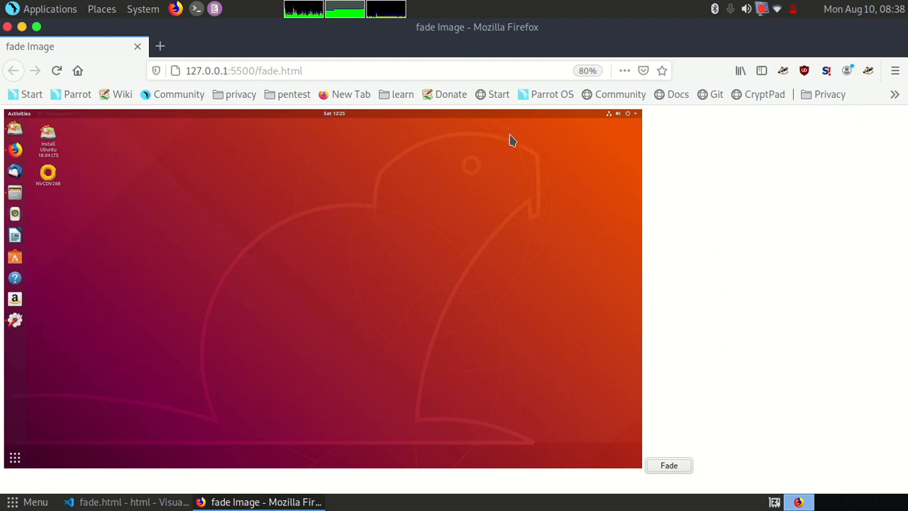
click(128, 502)
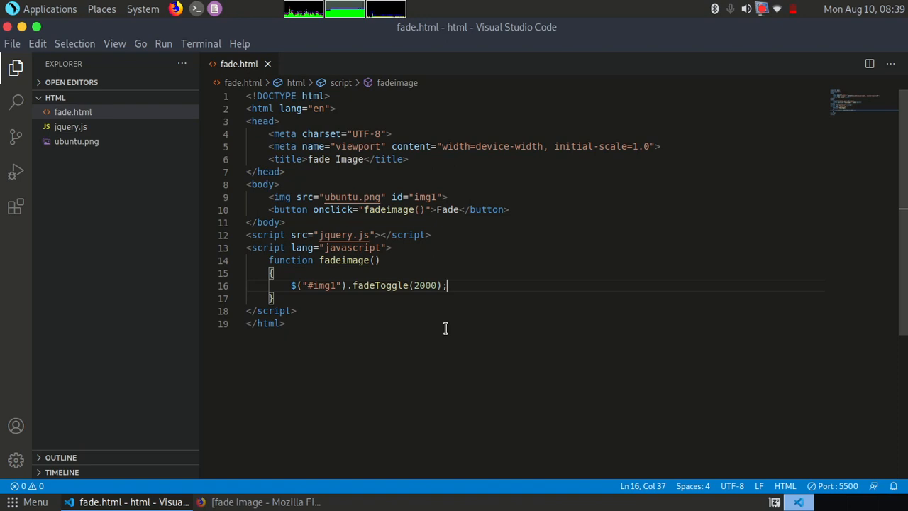
mouse_move(355, 354)
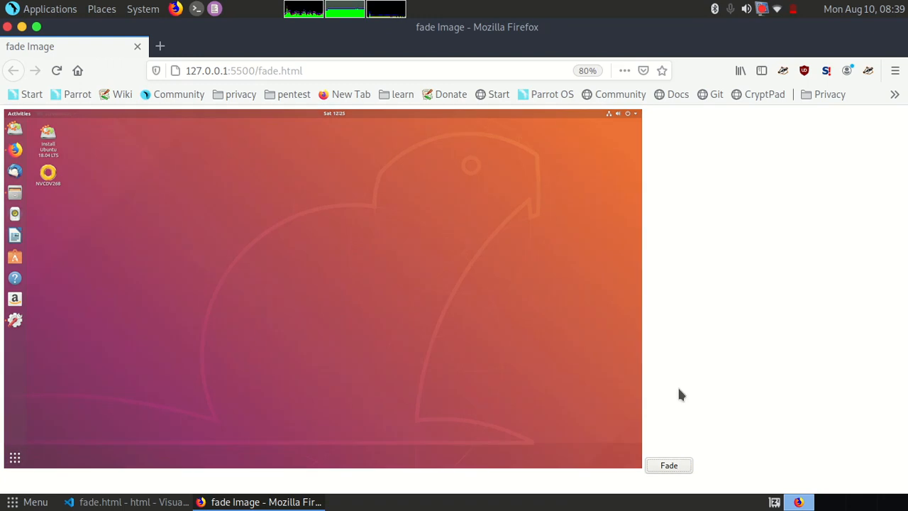
Fade the image out once more in Firefox and switch back to the fade.html code
click(668, 465)
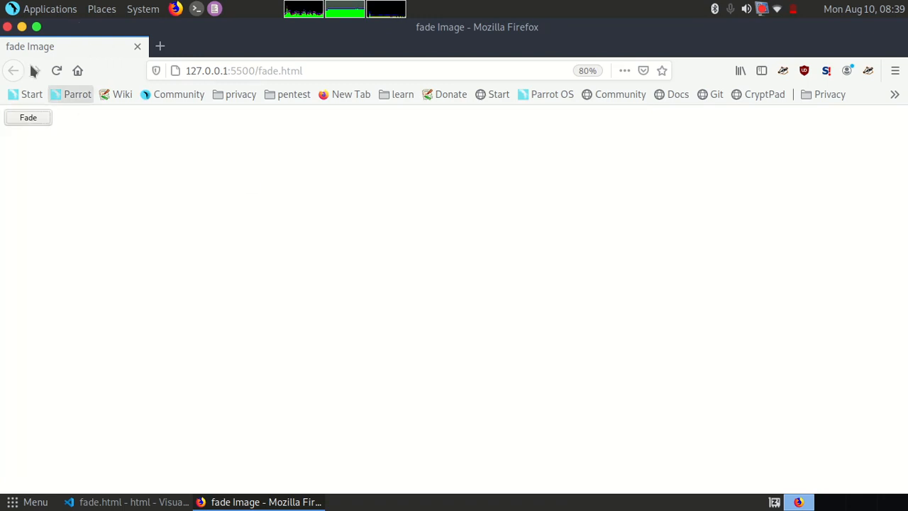
click(128, 502)
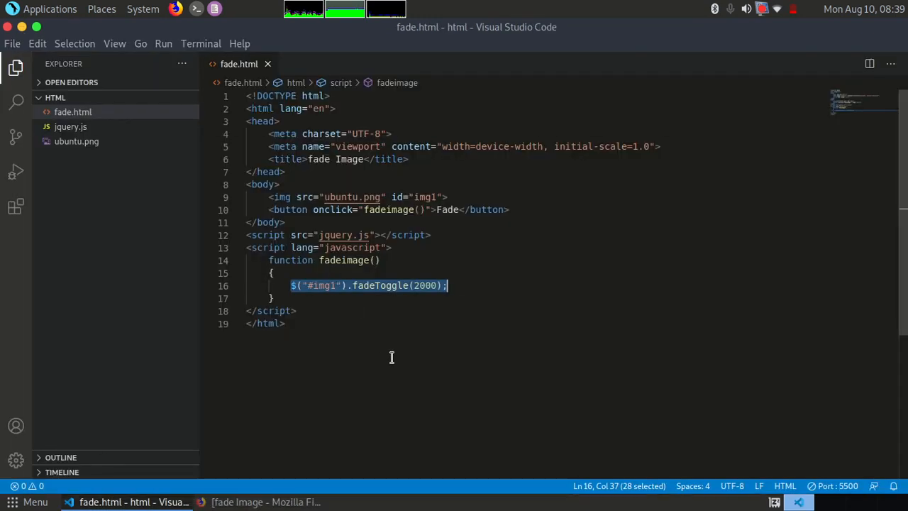